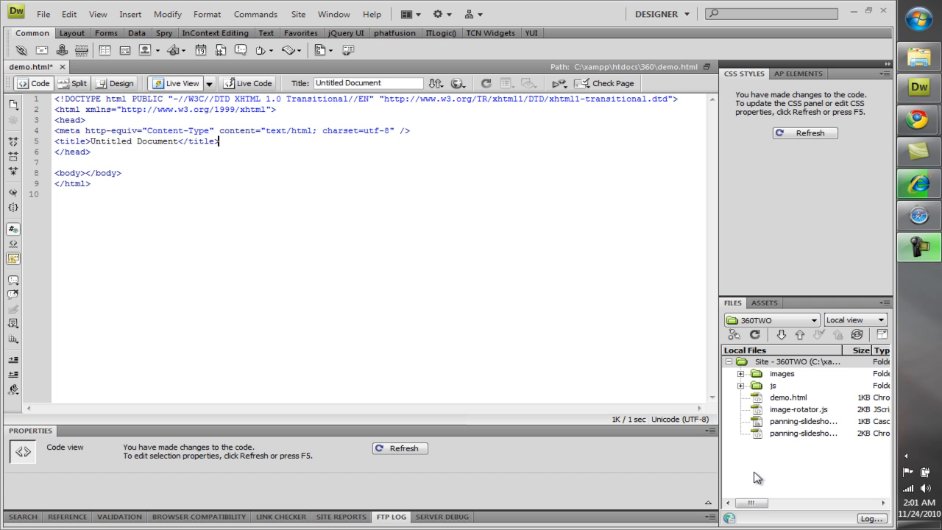
mouse_move(842, 344)
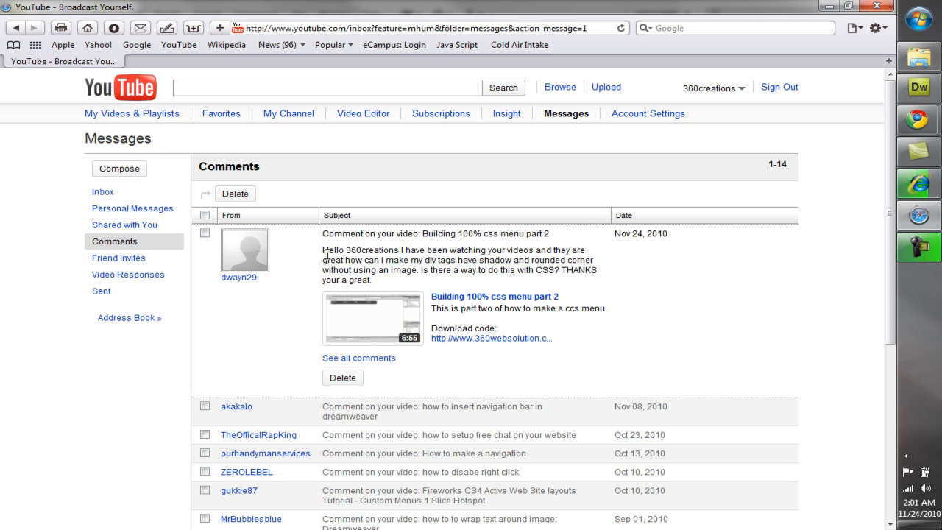
mouse_move(392, 252)
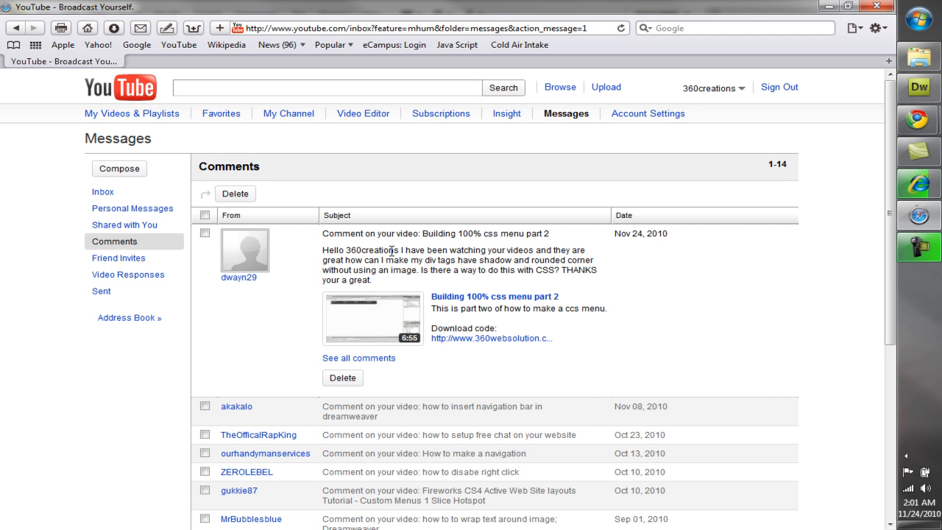
mouse_move(512, 253)
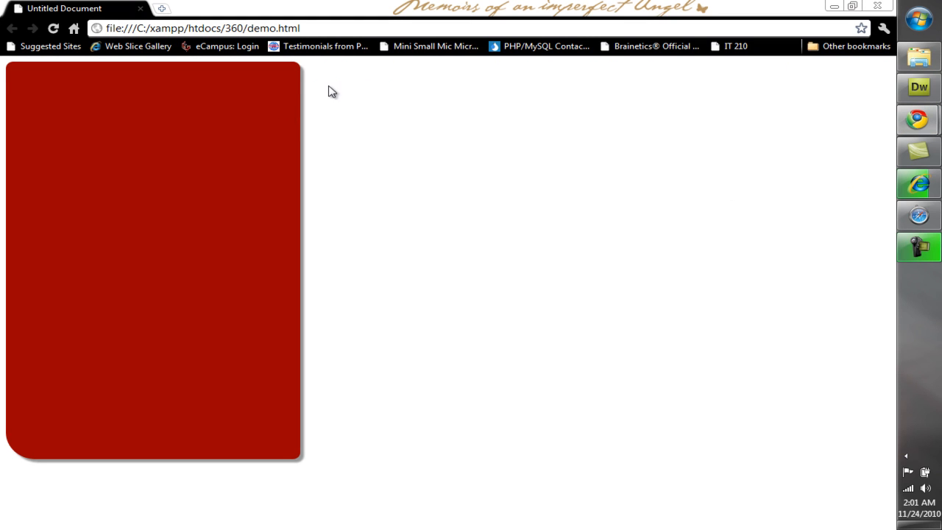
mouse_move(309, 200)
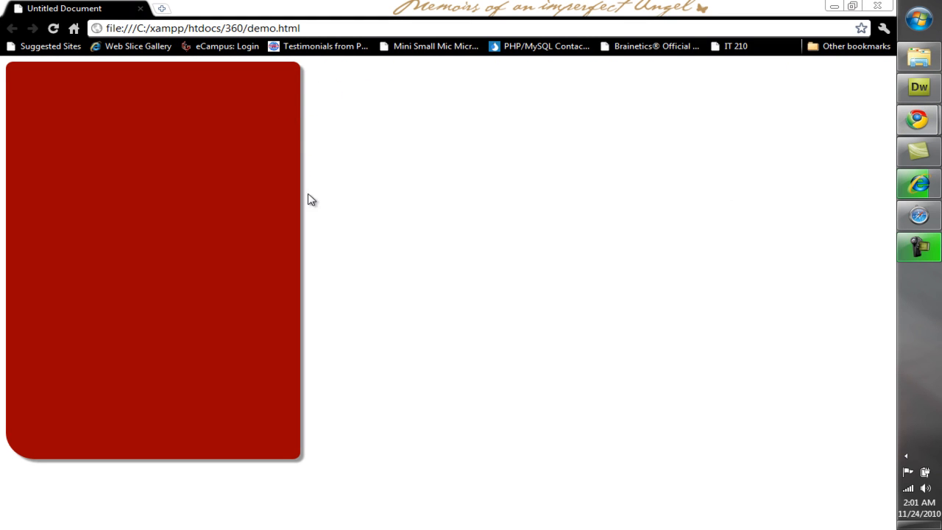
mouse_move(124, 465)
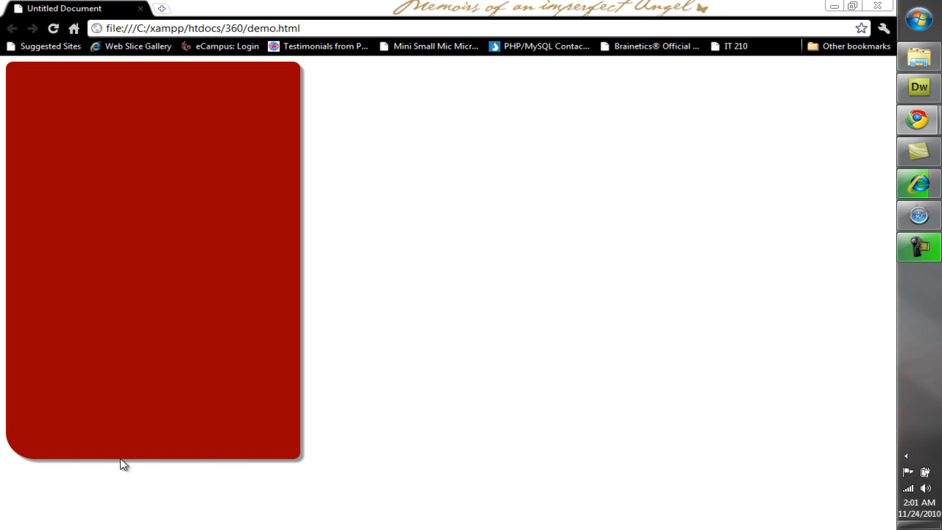
mouse_move(40, 463)
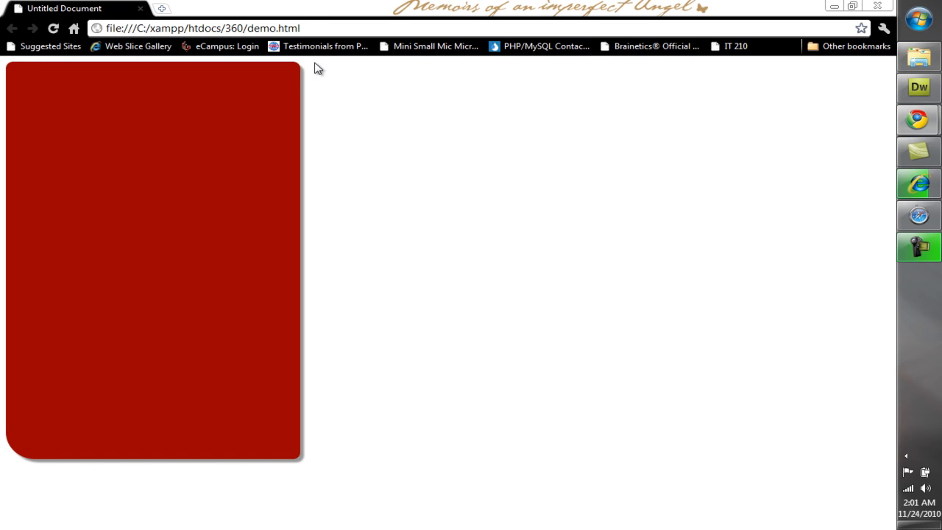
mouse_move(40, 465)
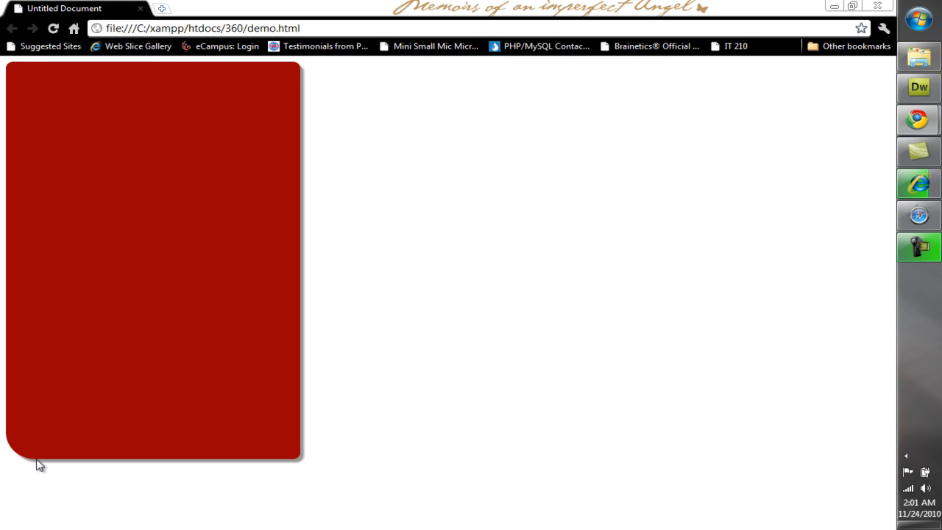
mouse_move(253, 382)
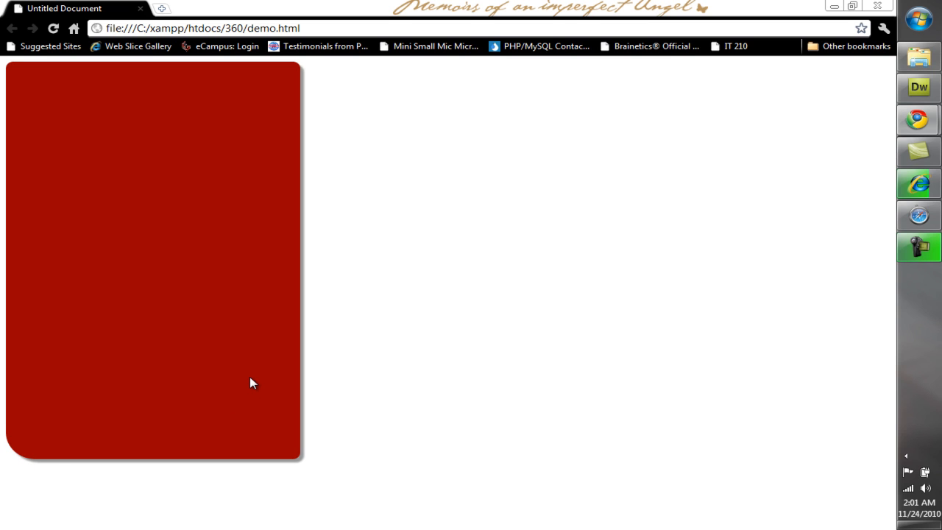
mouse_move(176, 454)
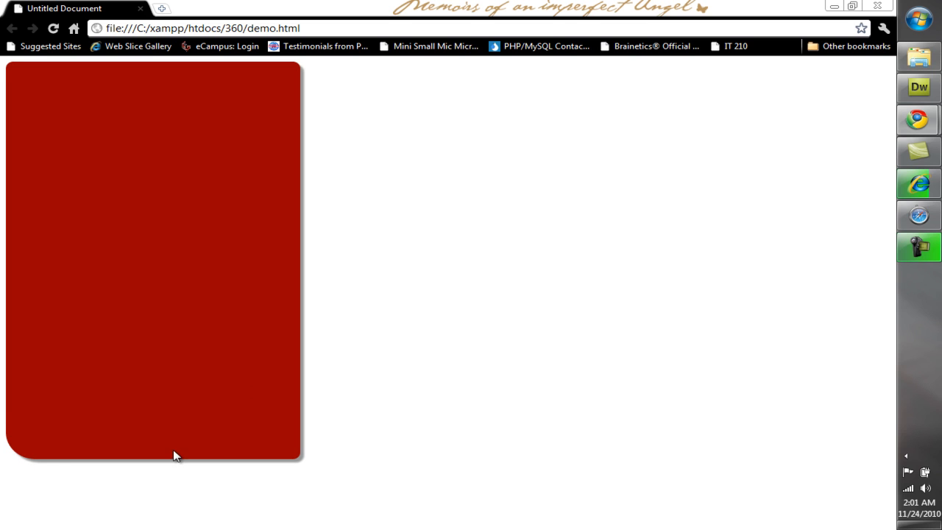
mouse_move(198, 392)
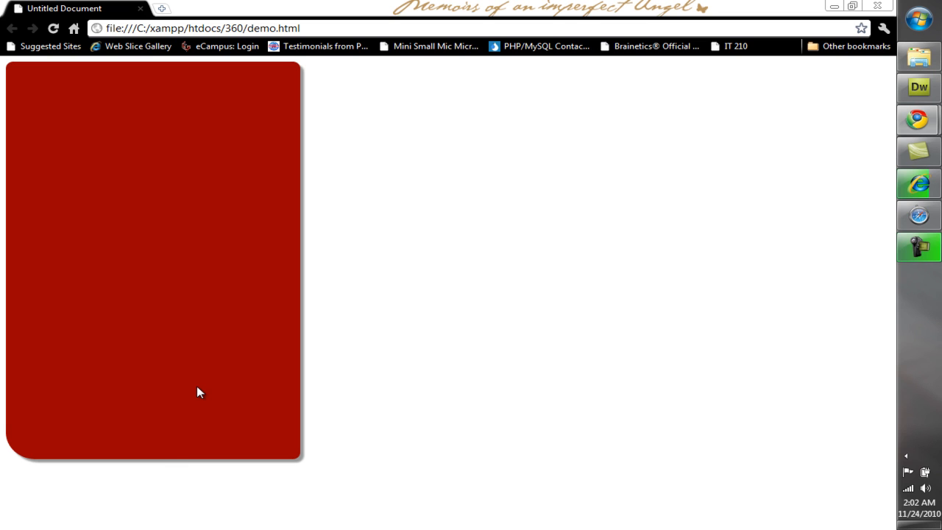
mouse_move(198, 375)
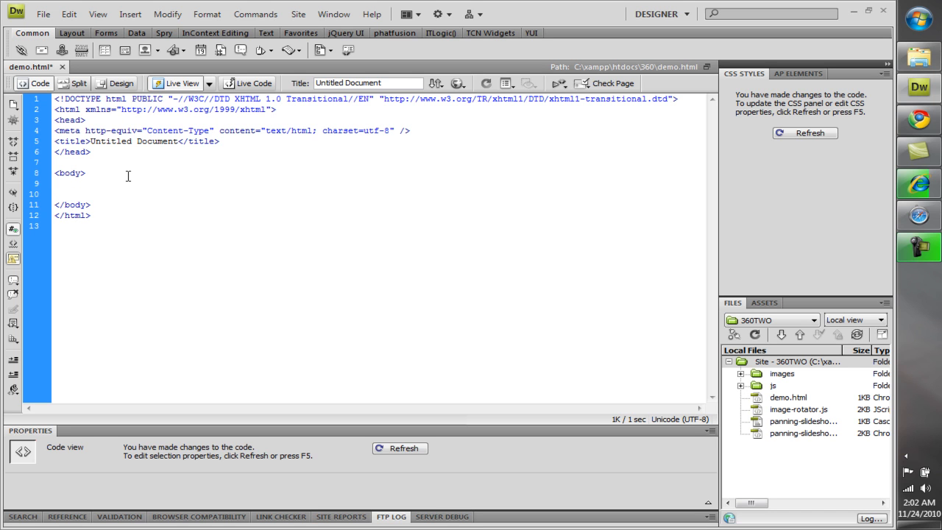
Step: Insert an empty <div id="demo"></div> inside the body
text(<div id=")
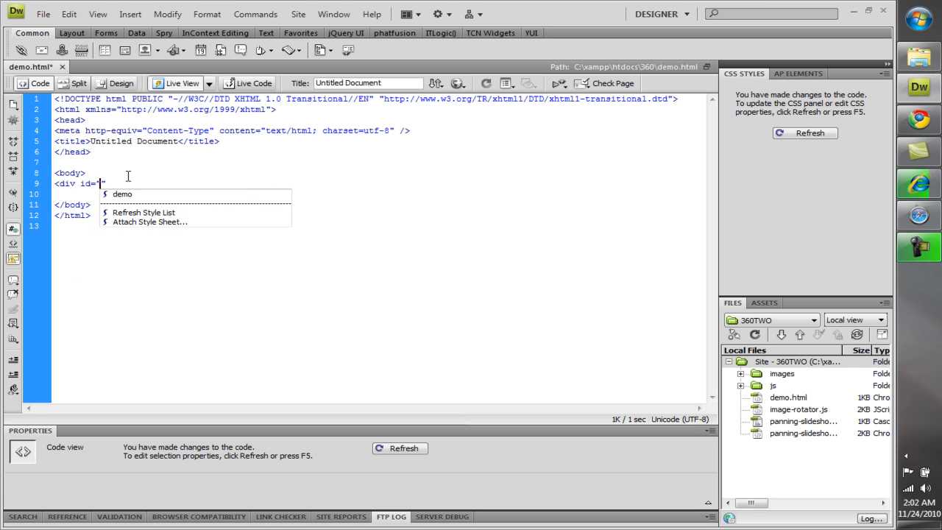
text(demo)
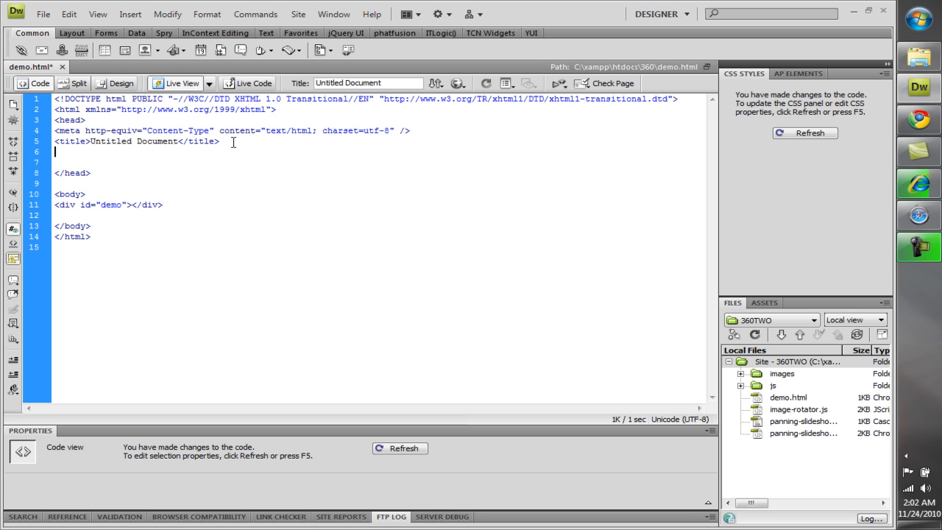
Step: Add a <style type="text/css"></style> block in the head
text(<style)
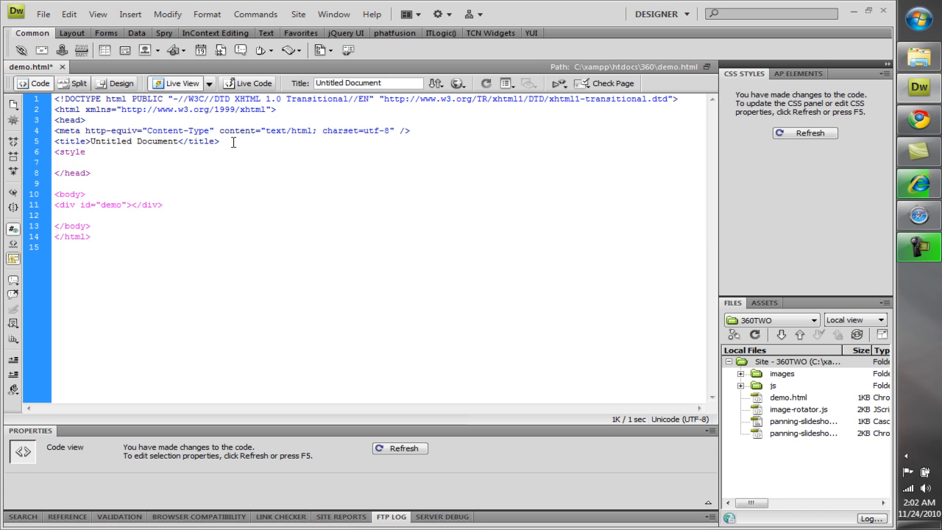
text(type=")
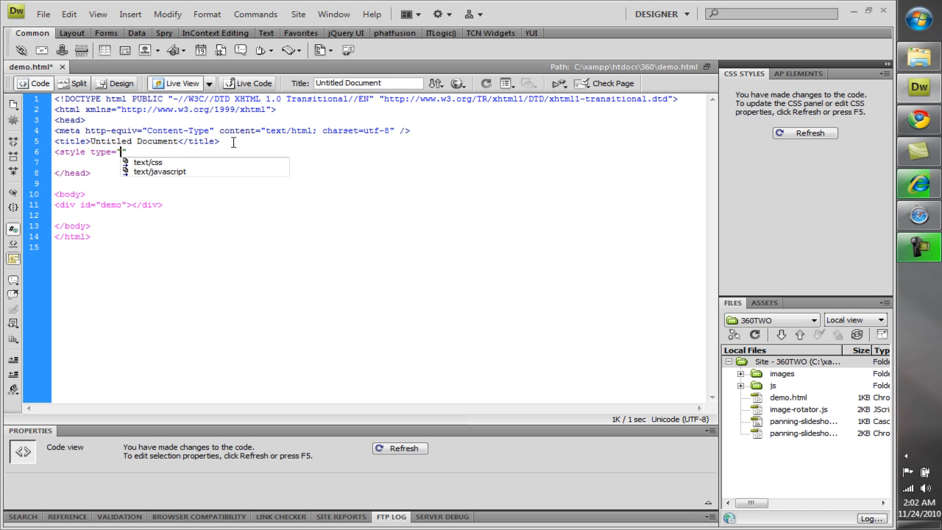
click(147, 162)
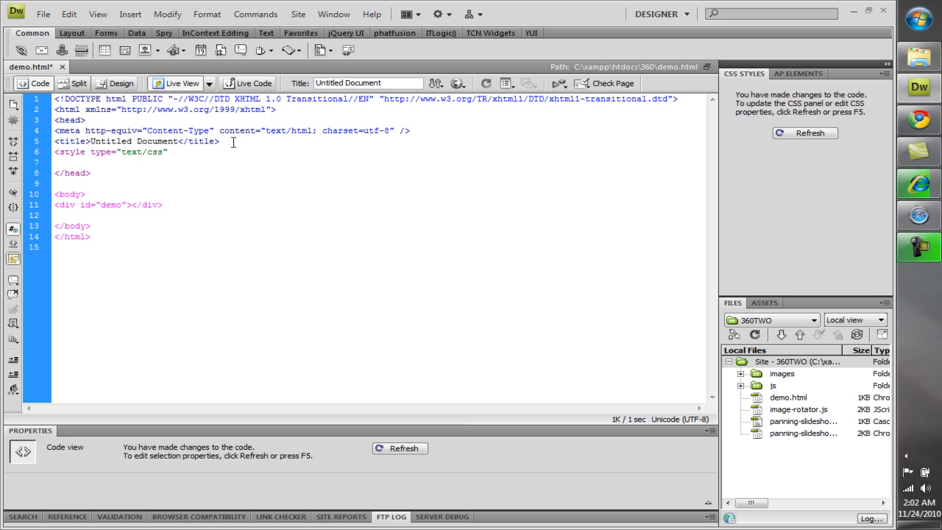
text(></style>)
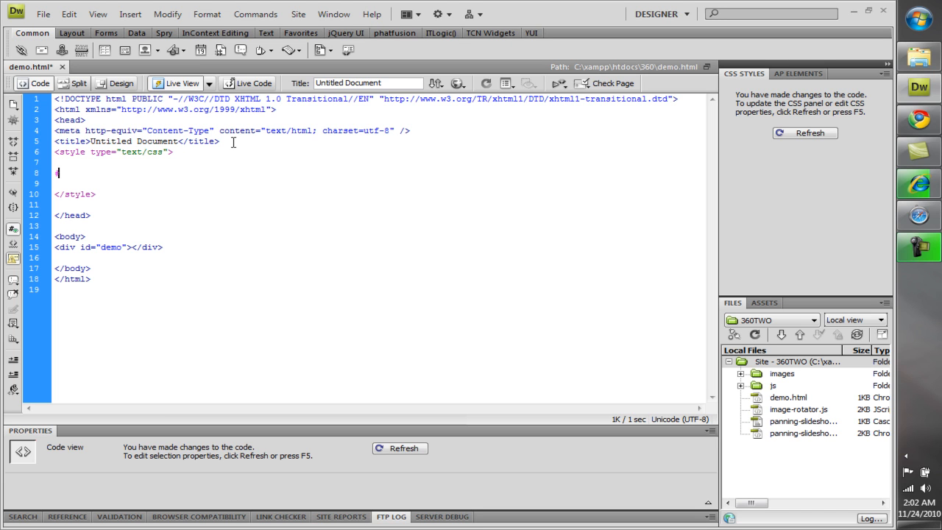
Step: Begin the #demo selector inside the style block
text(#demo)
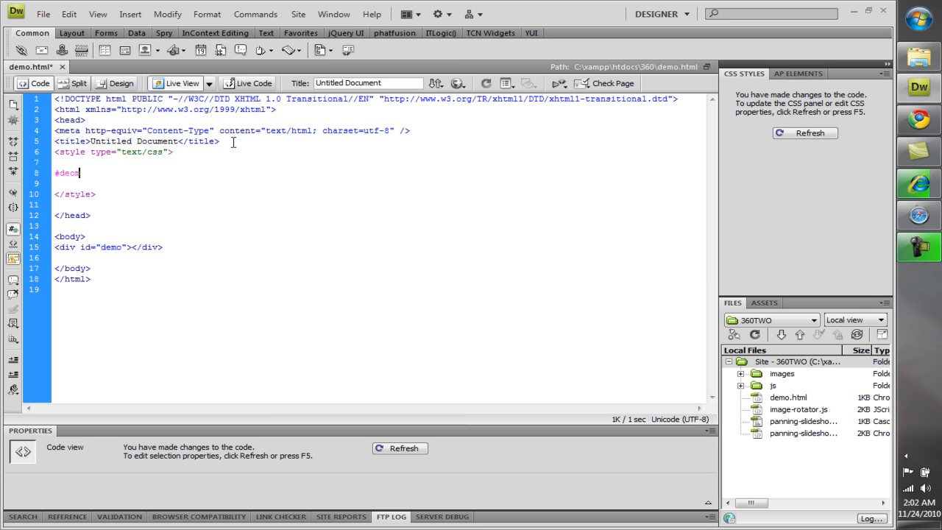
key(BackSpace)
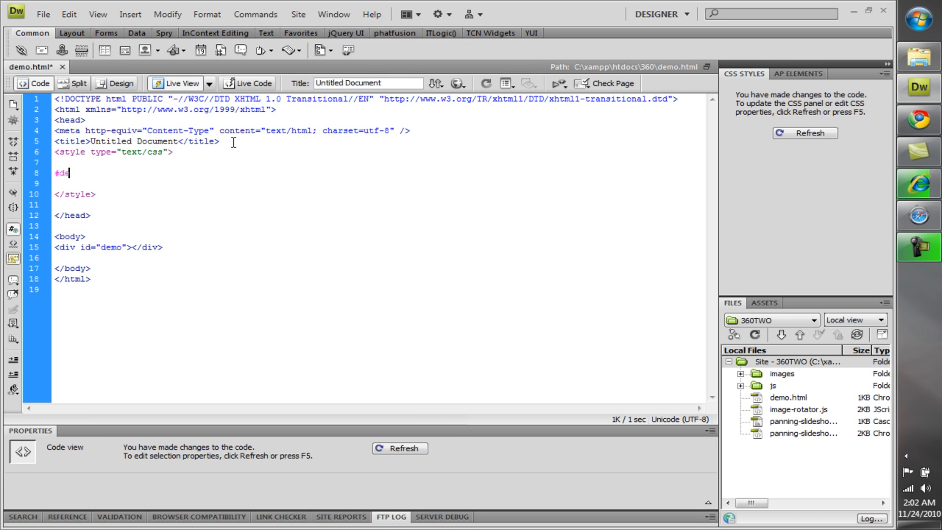
text(emo)
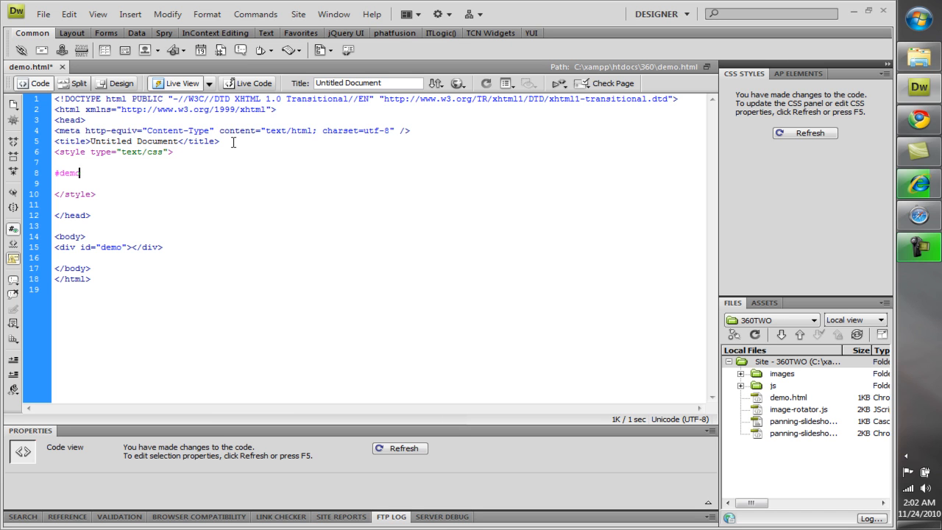
Step: Give #demo width 400px and height 600px
text({)
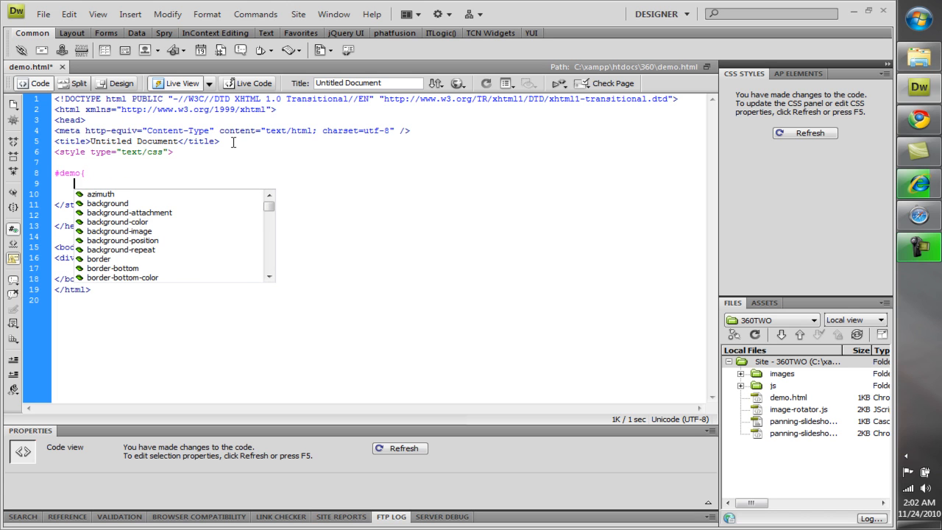
text(width:)
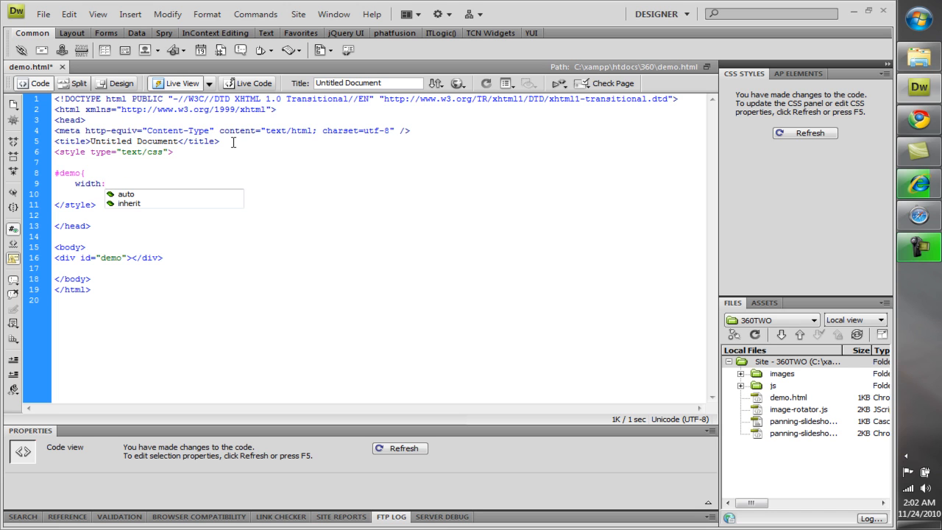
text(400)
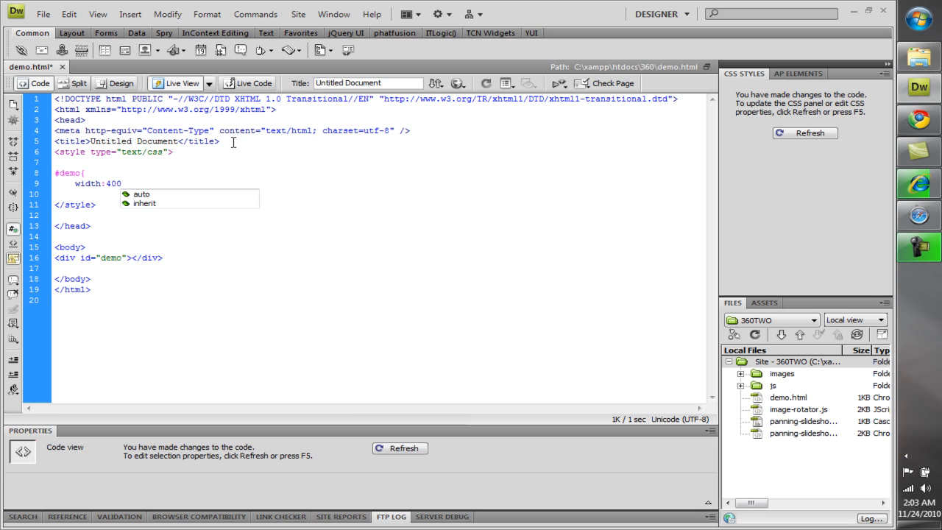
text(px;)
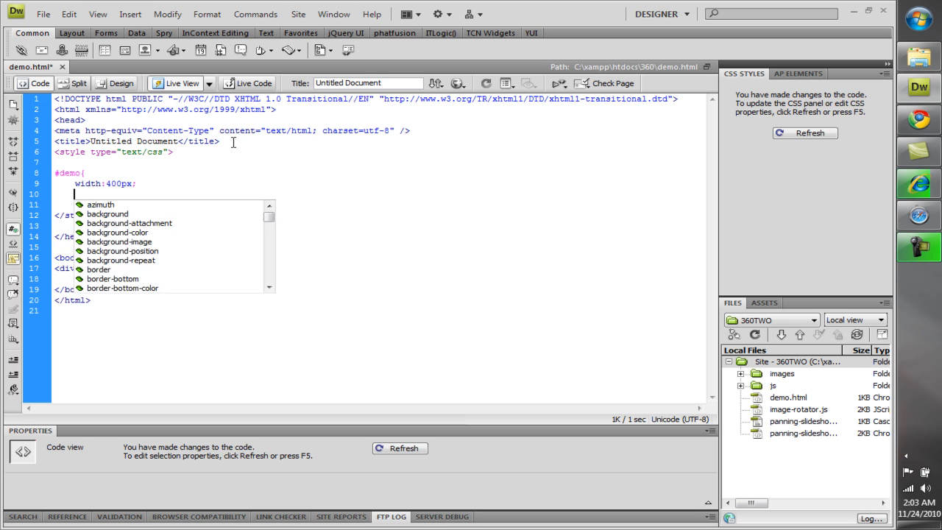
text(height:)
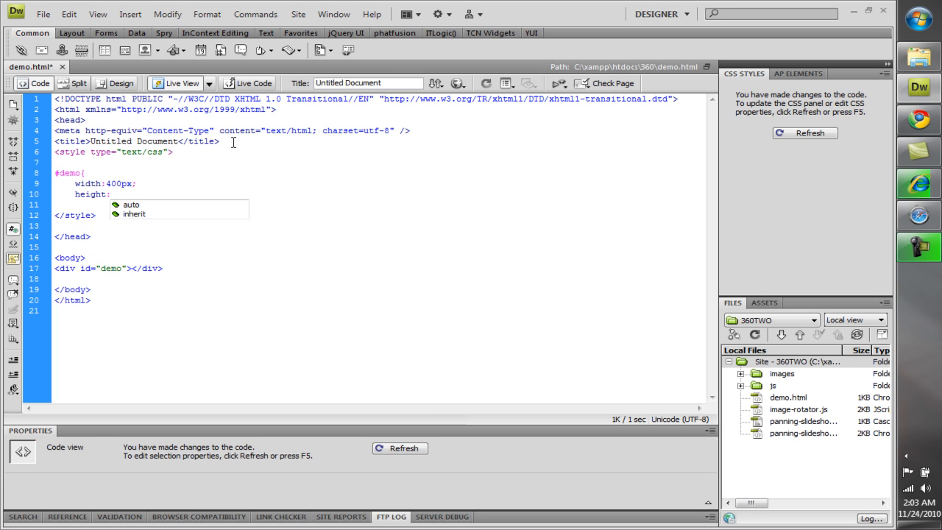
text(600px;)
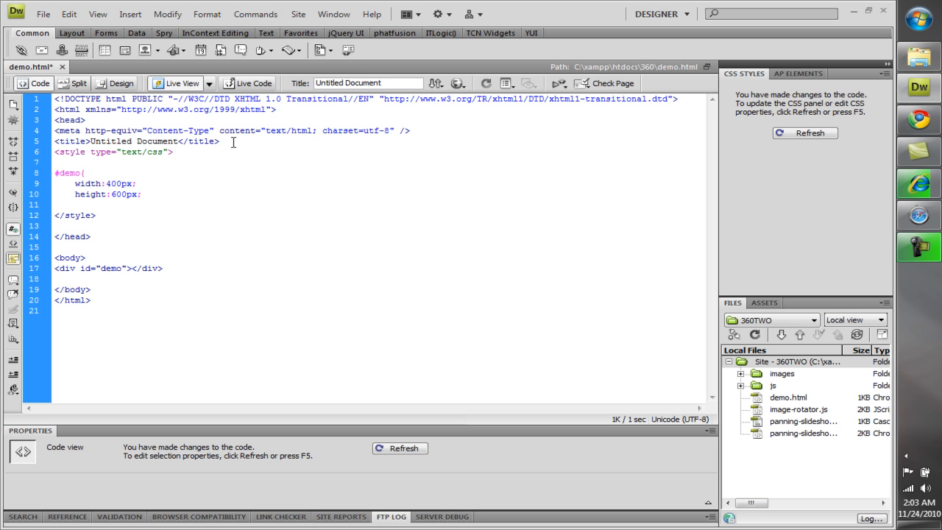
Step: Set the #demo background to dark red #900
text(background:)
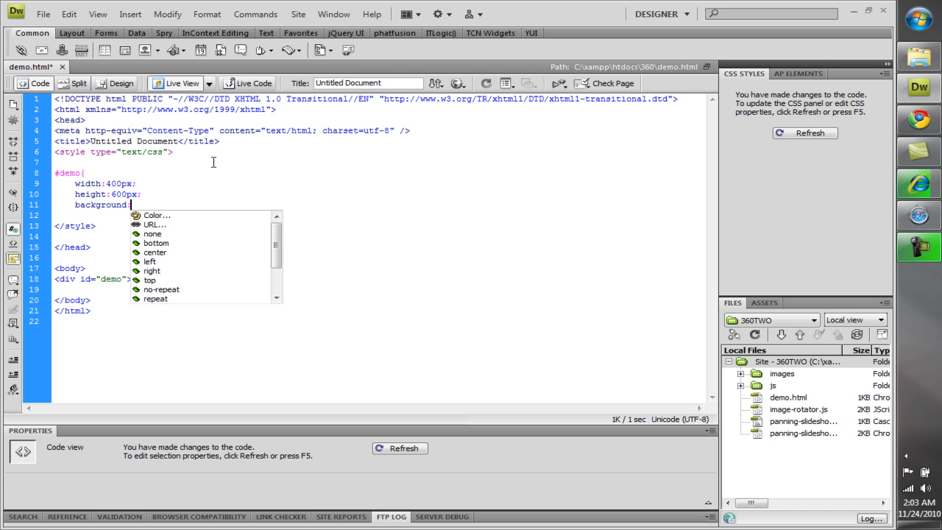
click(156, 215)
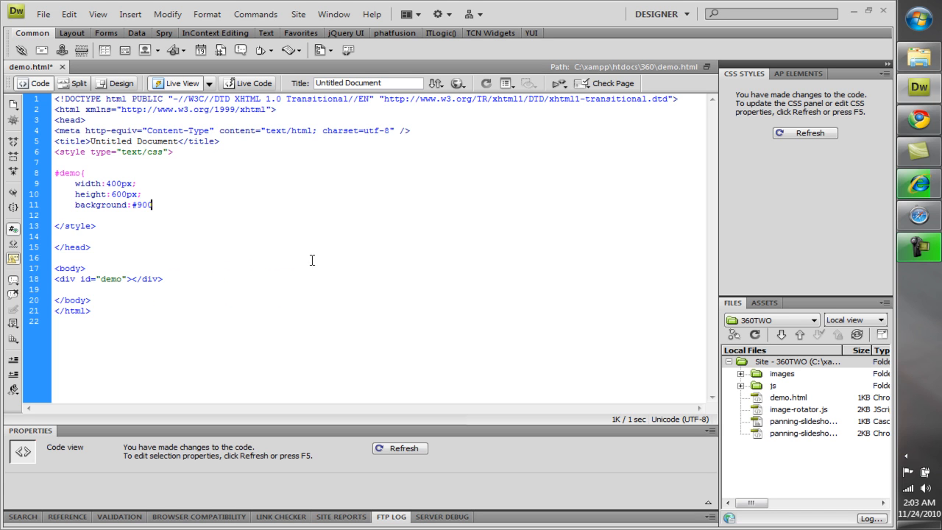
text(;)
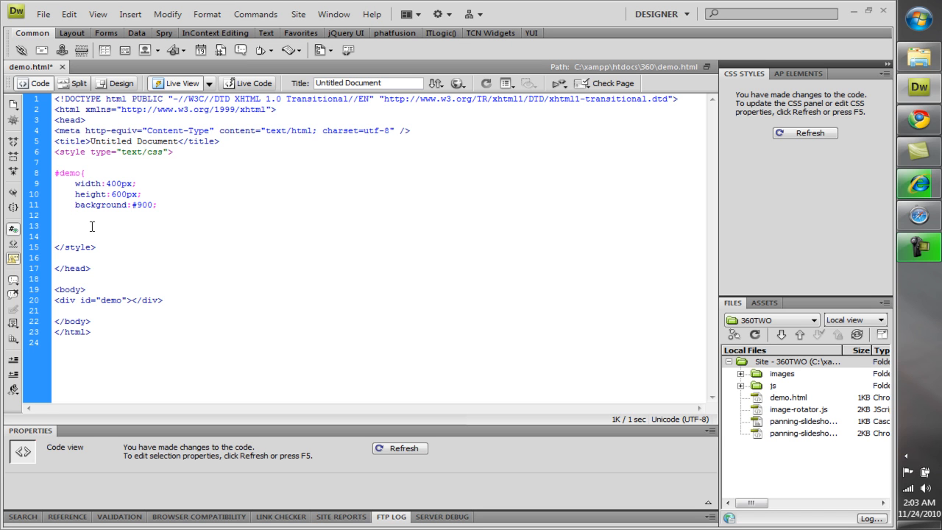
Step: Add -moz-box-shadow: 10px 10px 5px to the #demo rule
text(-m)
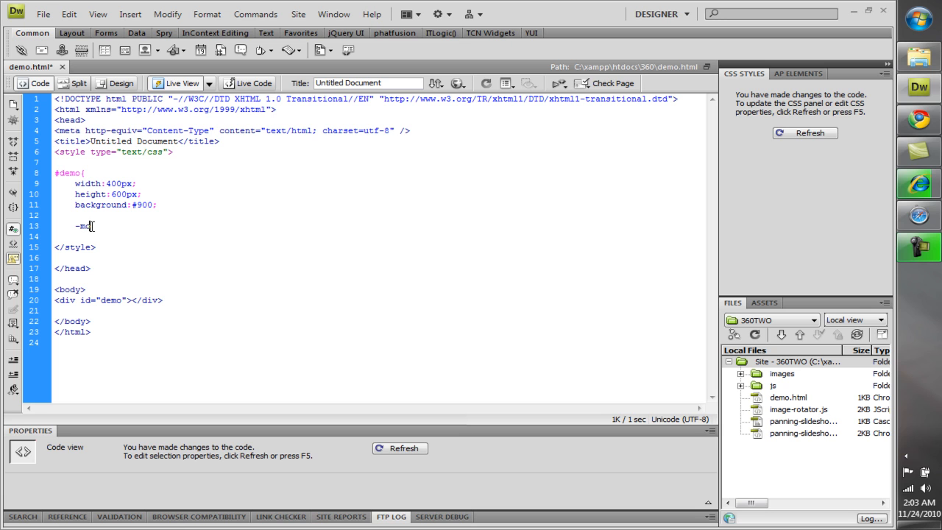
text(o)
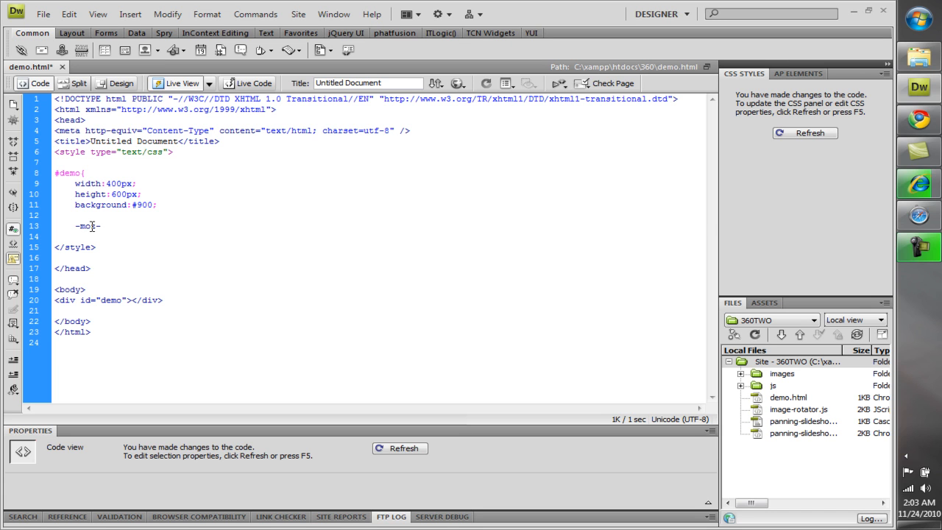
text(box)
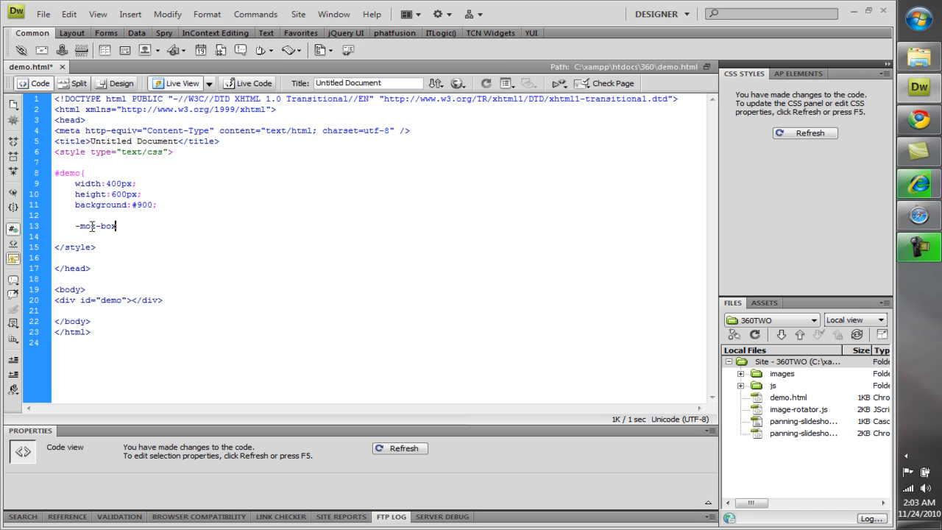
text(-s)
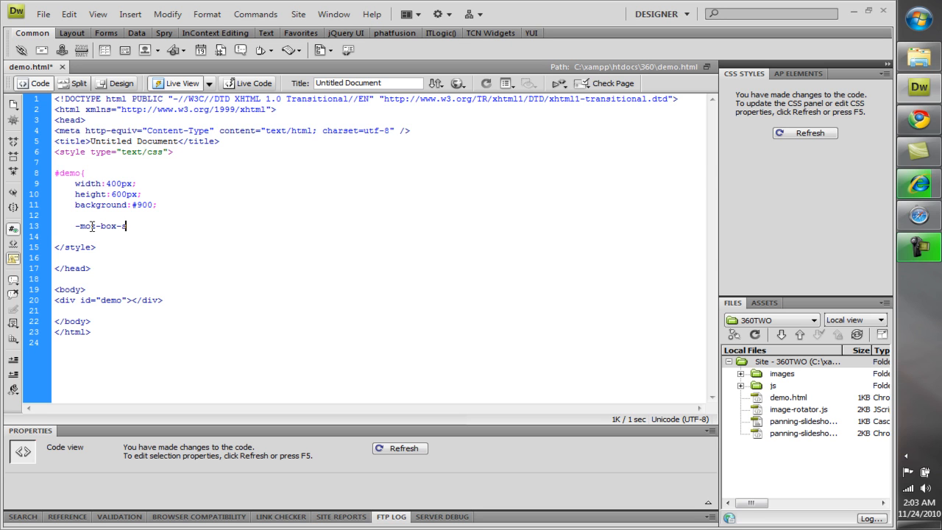
text(hadow:)
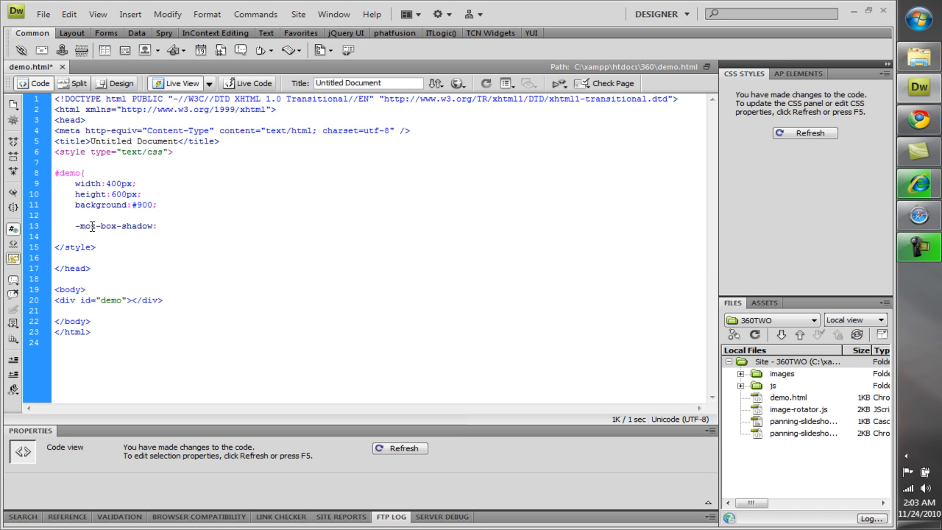
text(10)
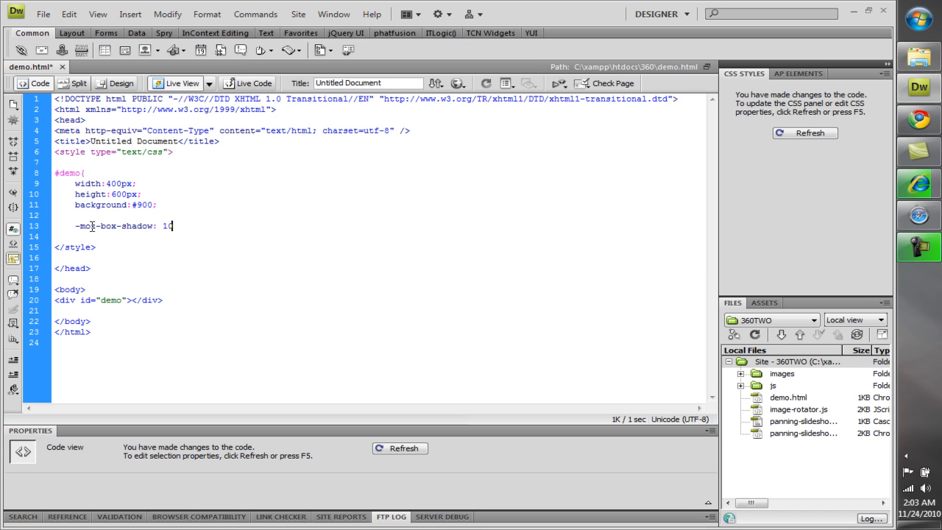
text(0px)
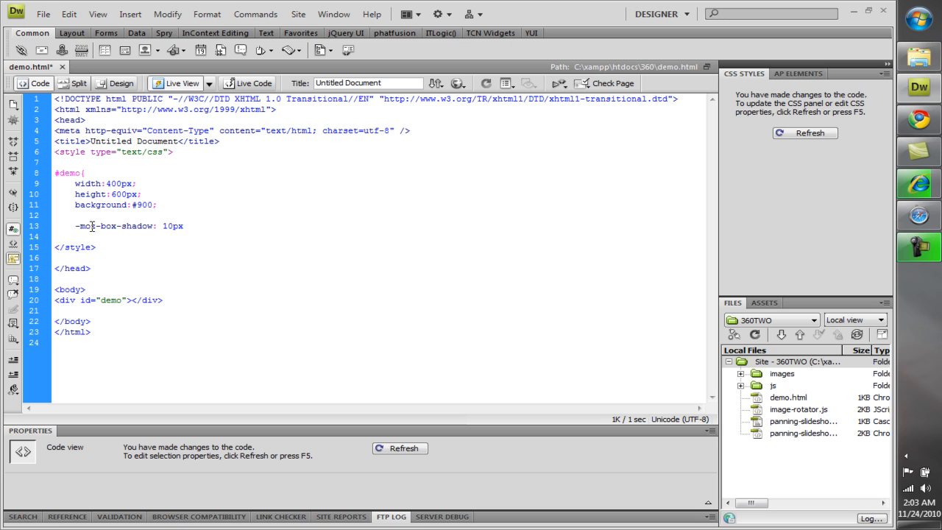
text(10px)
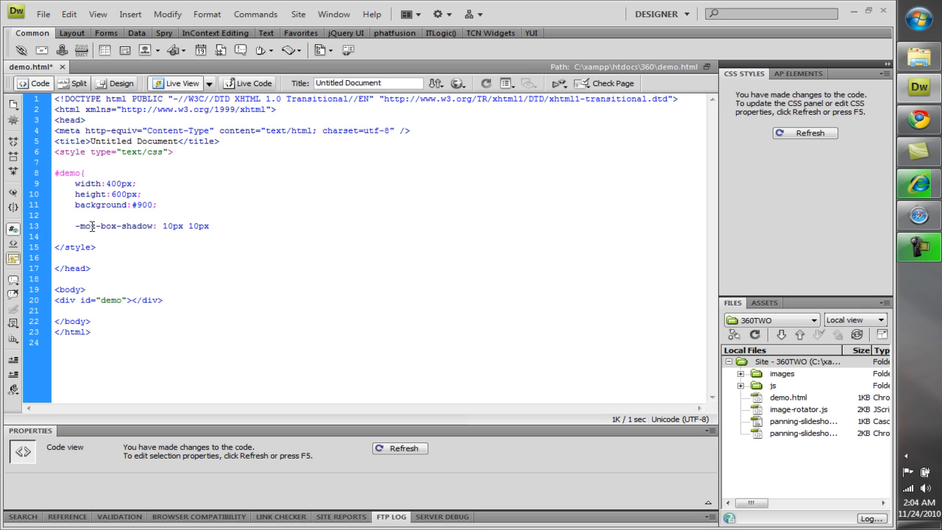
text(5px;)
click(378, 237)
text(-)
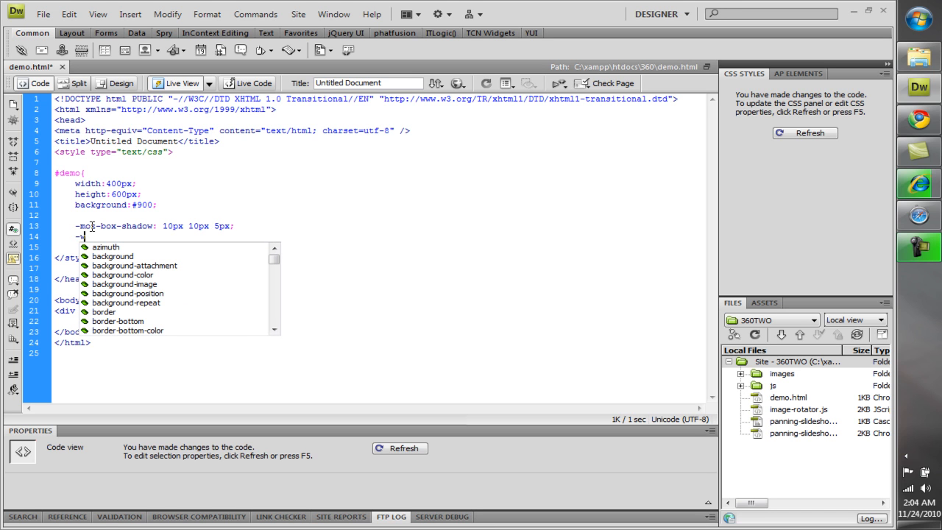
Step: Add -webkit-box-shadow: 10px 10px 5px; for WebKit browsers
text(webkit-)
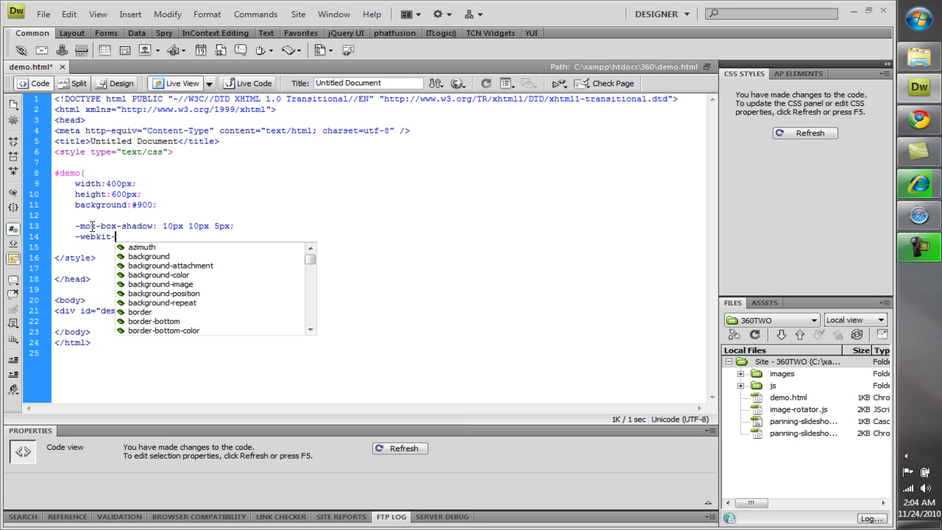
text(box-)
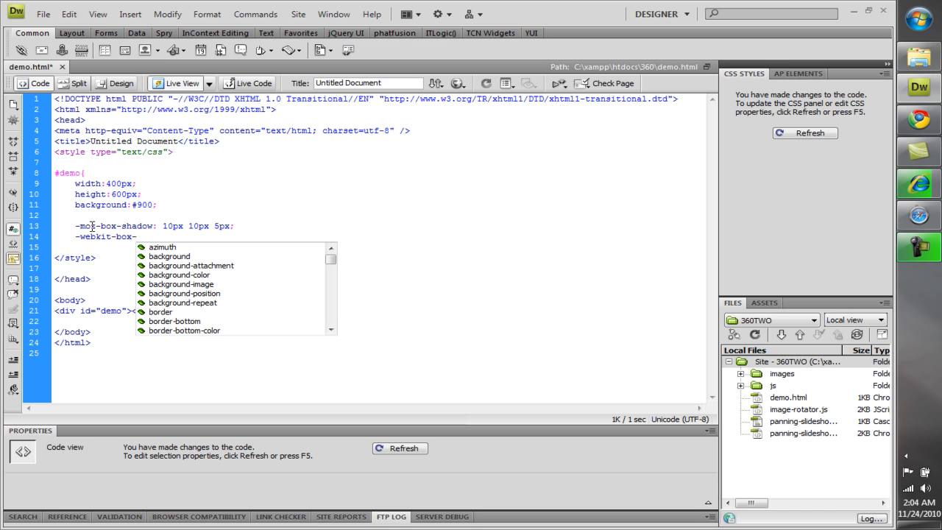
text(shadow:)
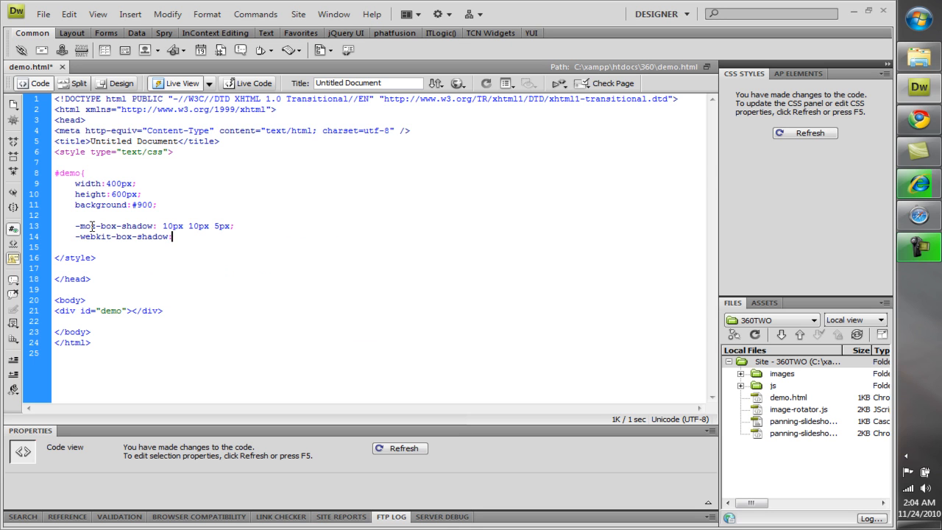
text(10)
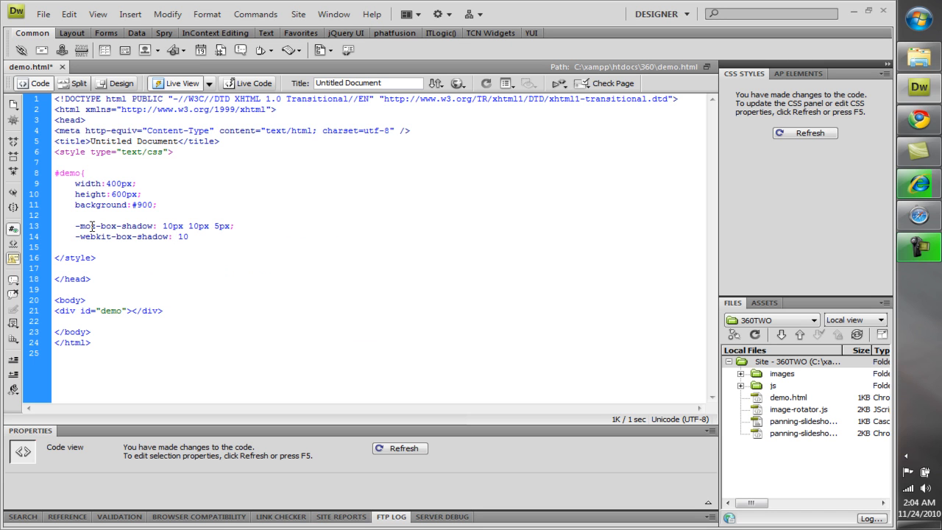
text(px 10)
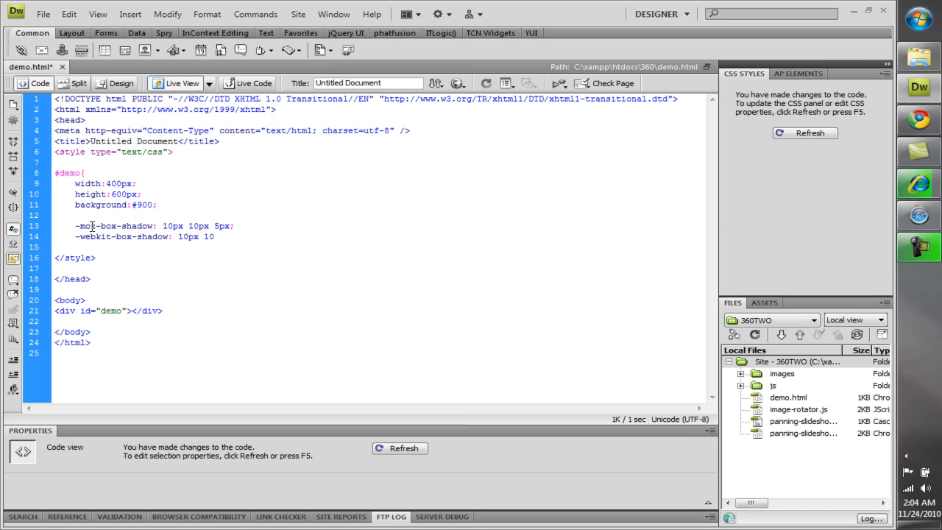
text(px)
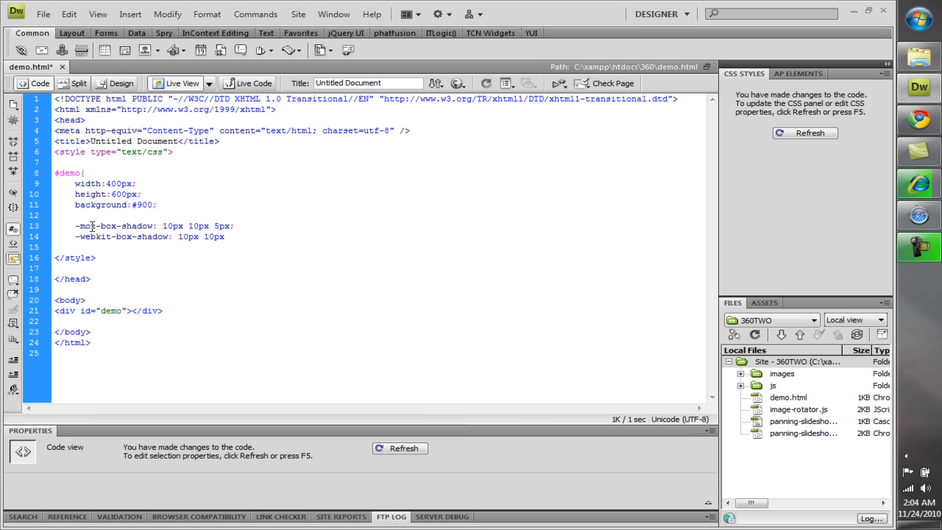
text(5px;)
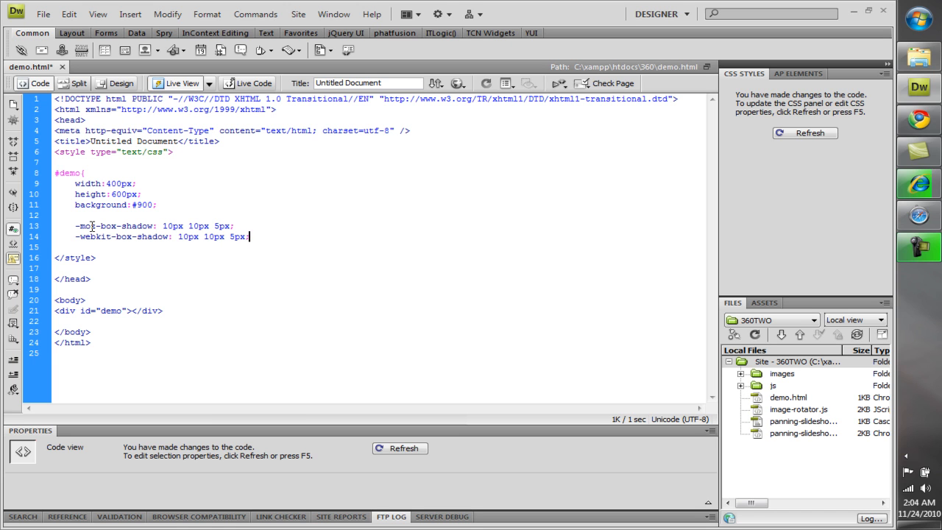
Step: Add the standard box-shadow: 10px 10px 5px declaration
text(box)
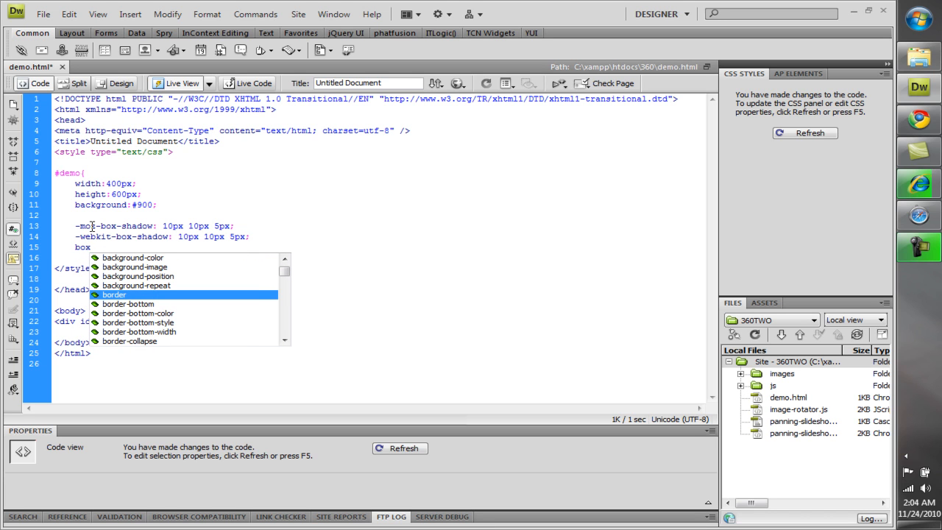
text(-)
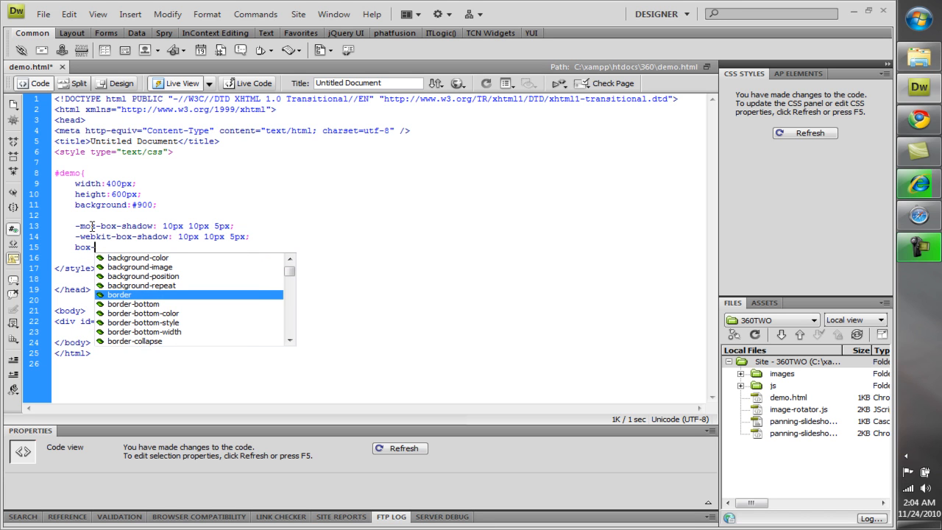
text(shadow)
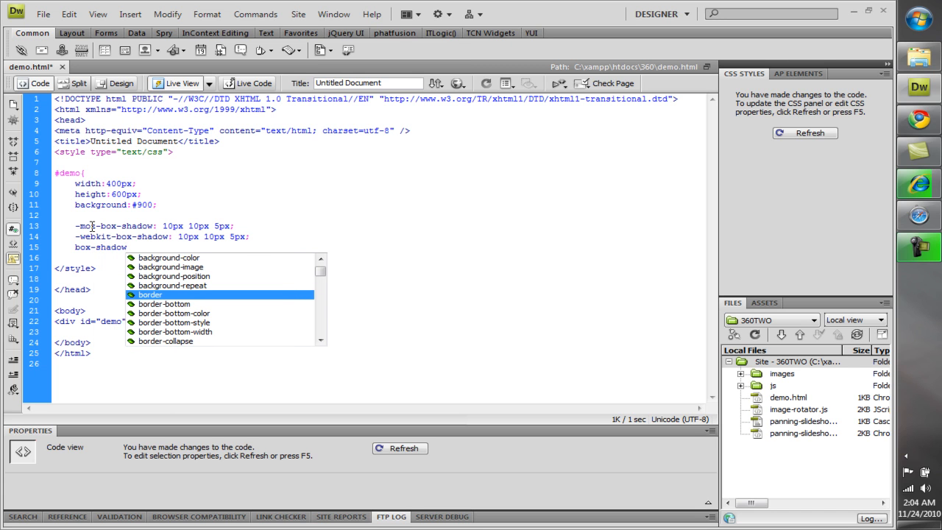
key(Escape)
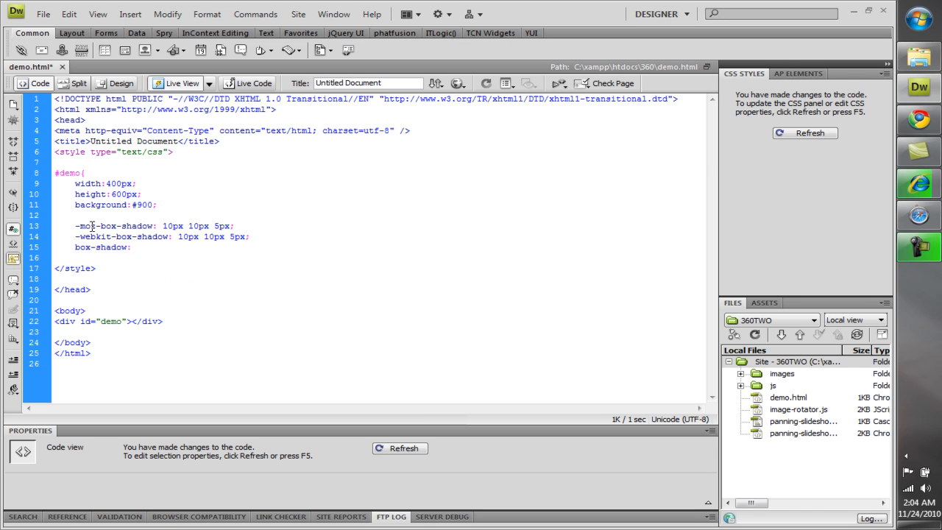
text(10)
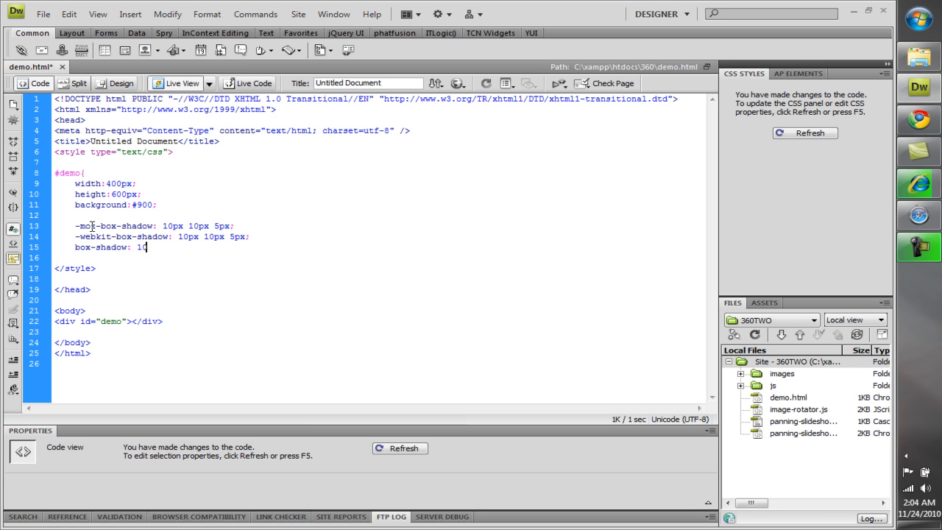
text(px 10)
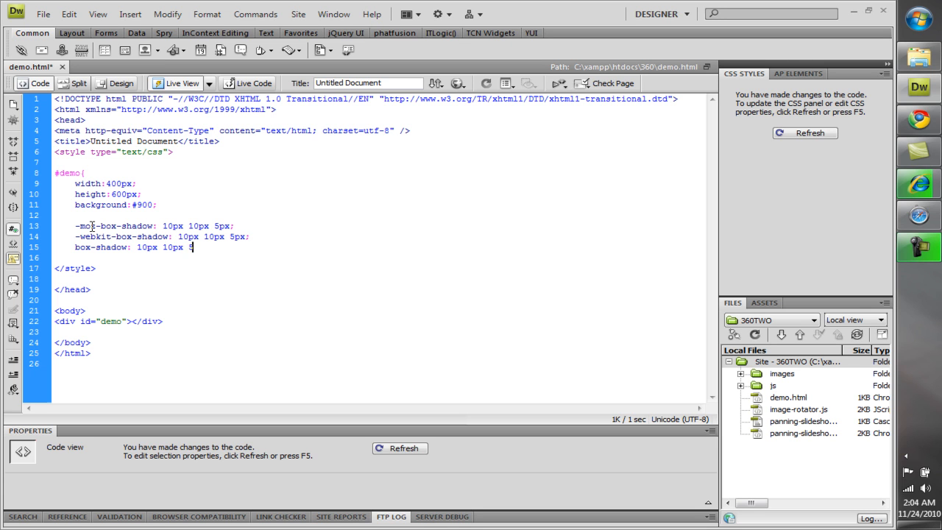
text(px;)
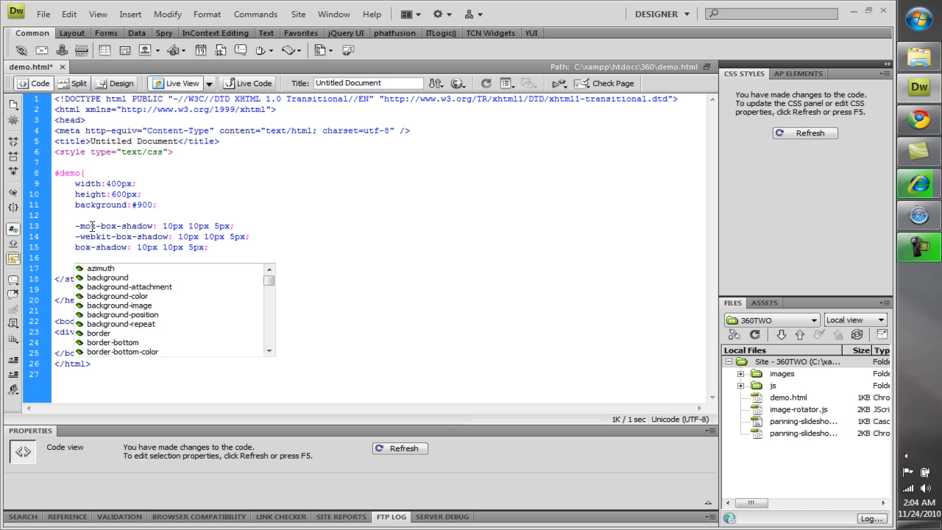
Step: Add -moz-border-radius: 10px 10px 10px 10px; after the shadow lines
key(Escape)
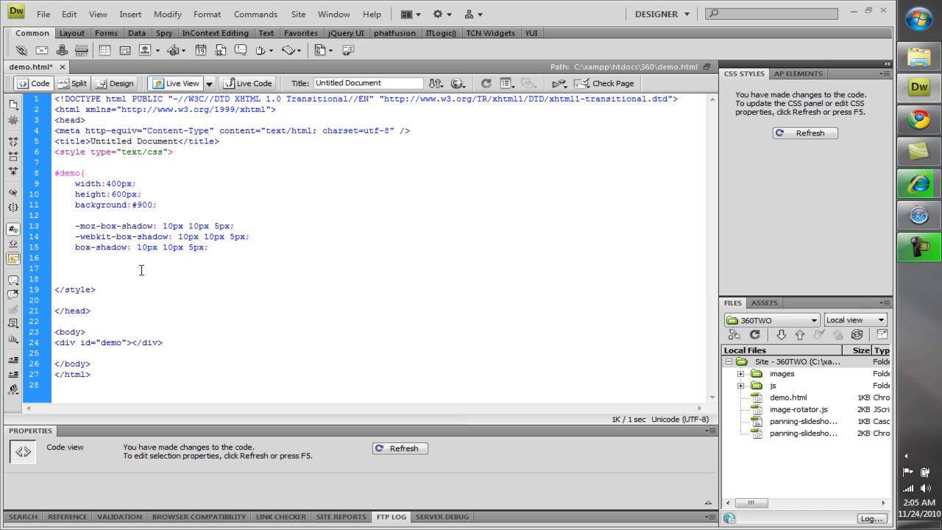
text(-moz)
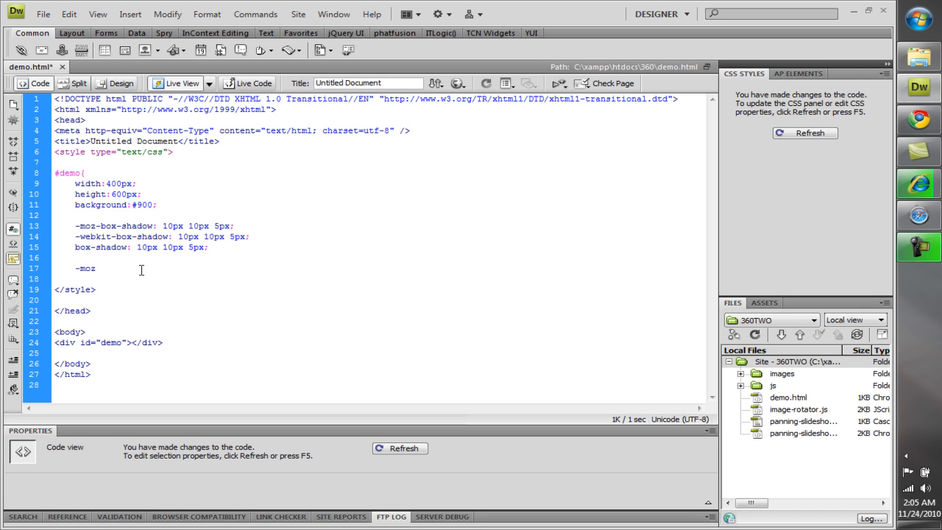
text(border)
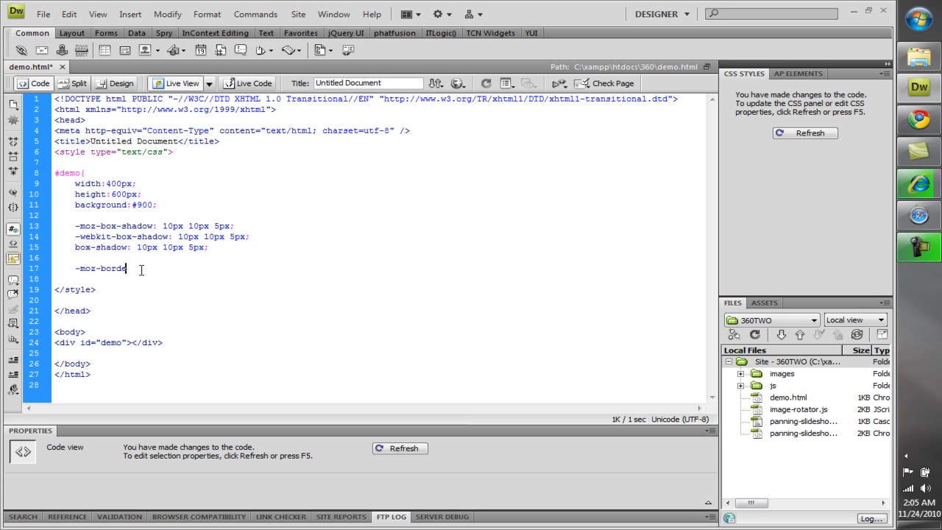
text(r-radius:)
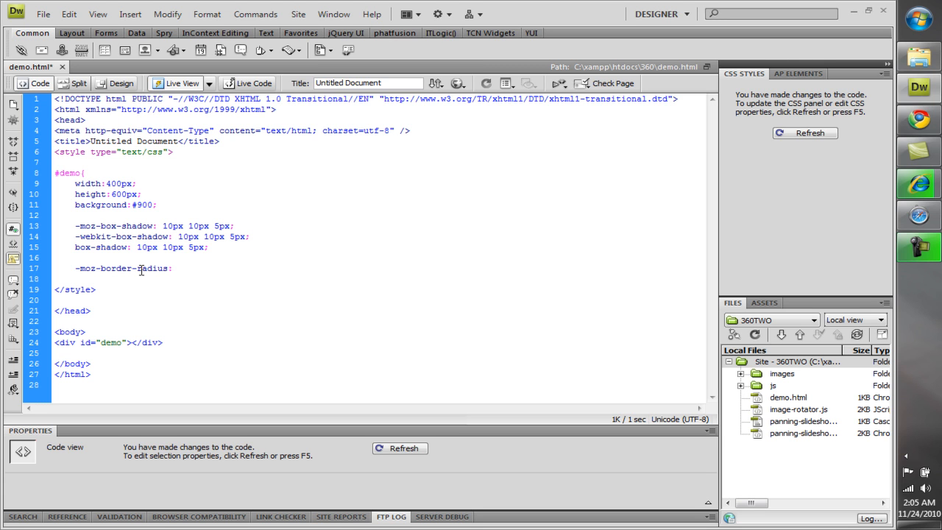
text(10px 10)
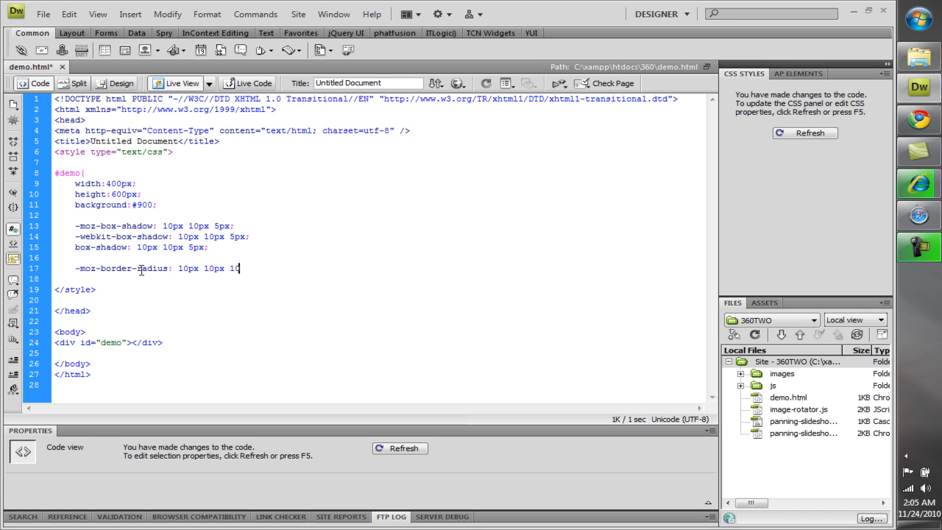
text(px)
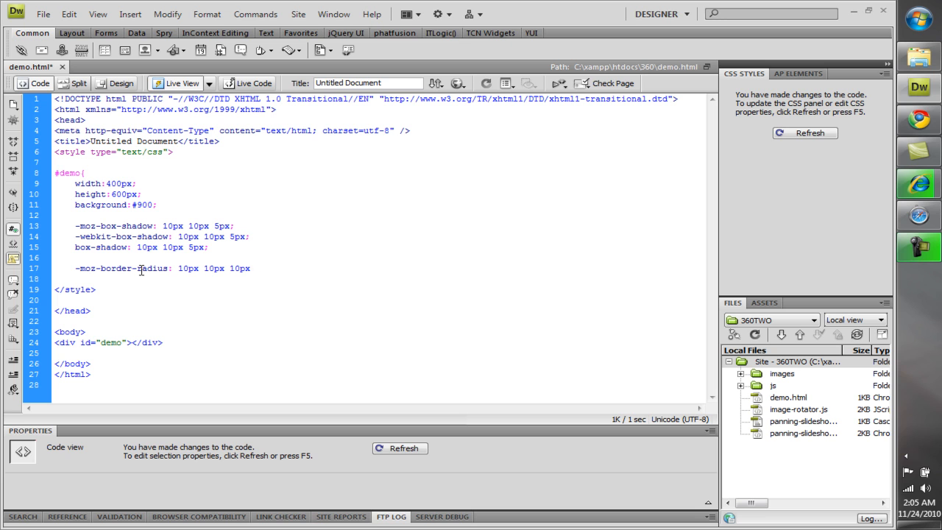
text(10px)
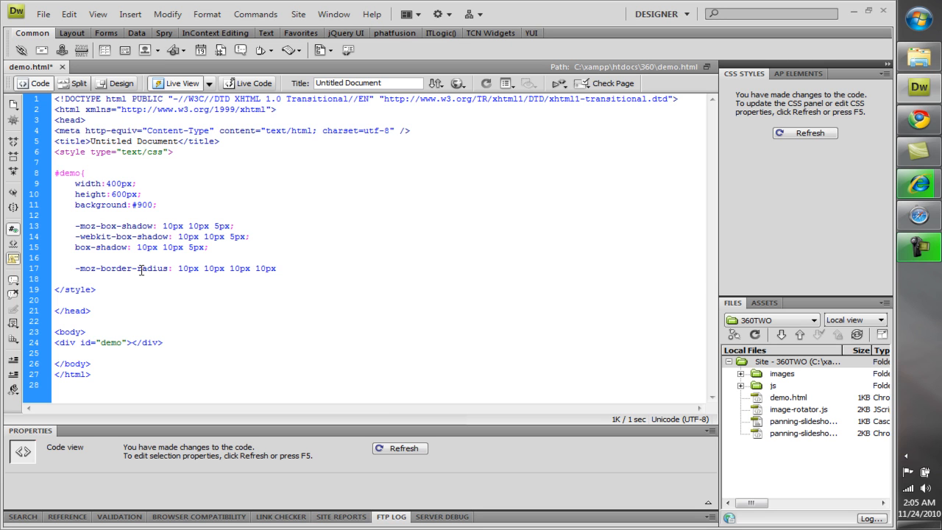
text(;)
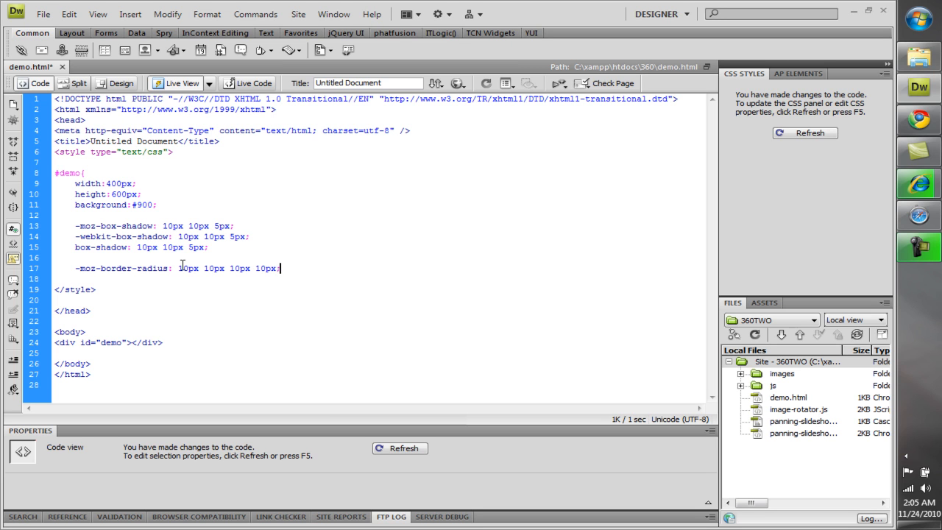
Step: Add the standard border-radius: 10px 10px 10px 10px; declaration
drag(177, 268, 281, 268)
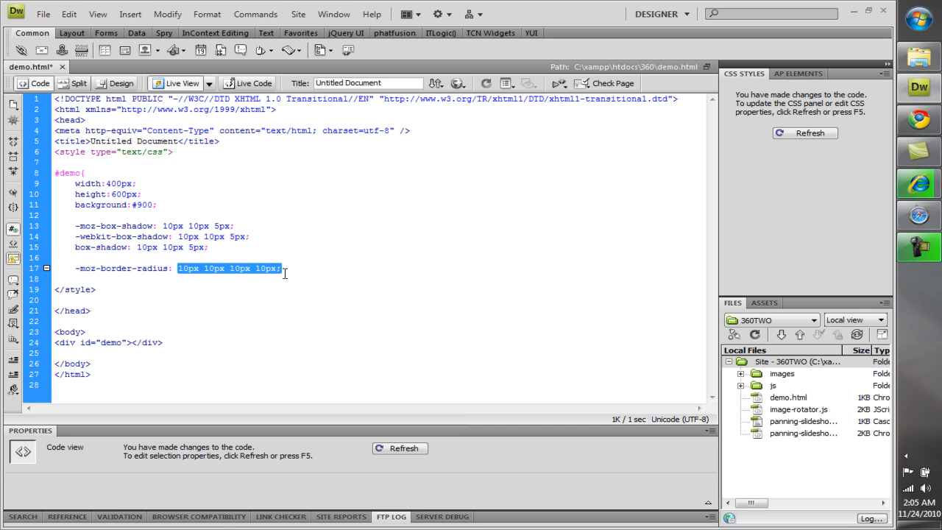
click(282, 268)
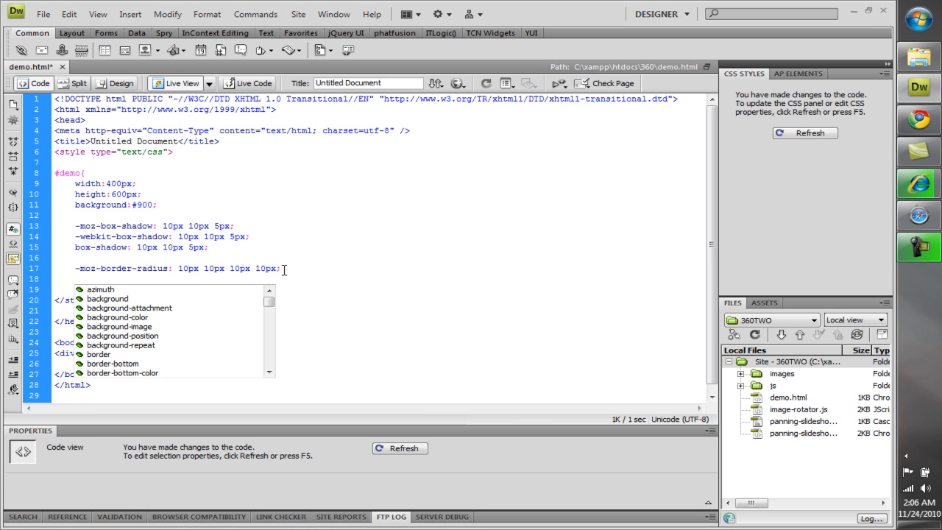
text(border)
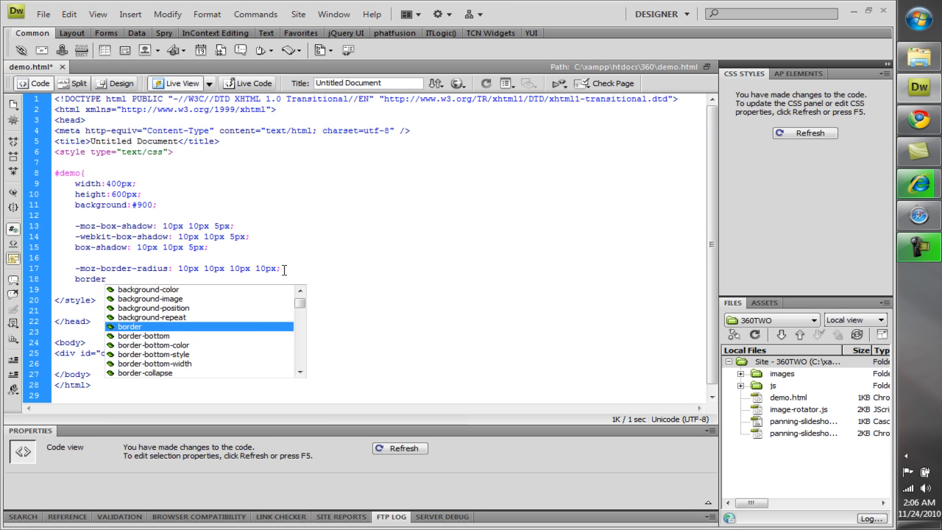
text(:)
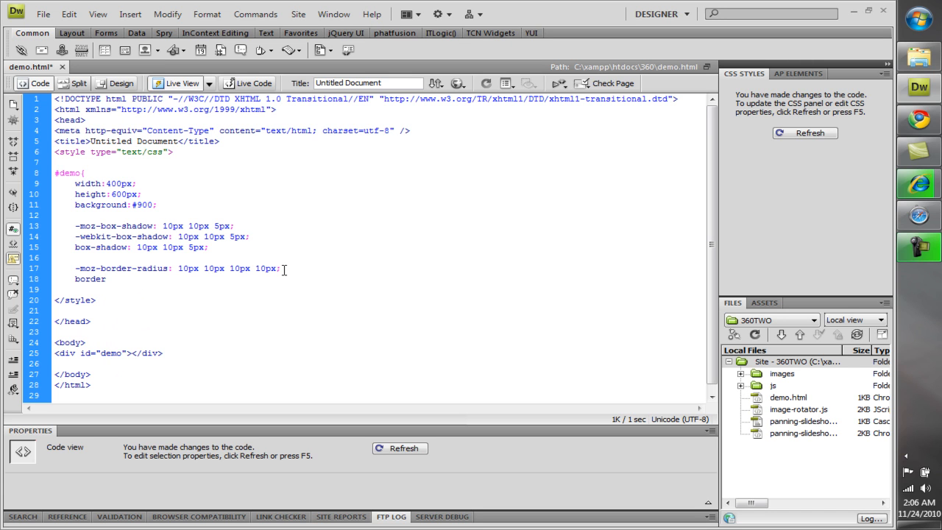
text(-rad)
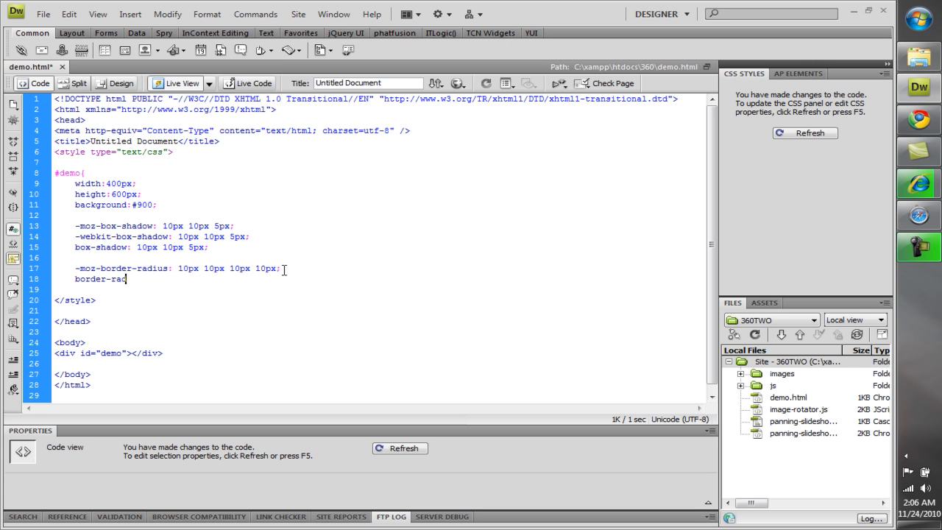
text(ius:)
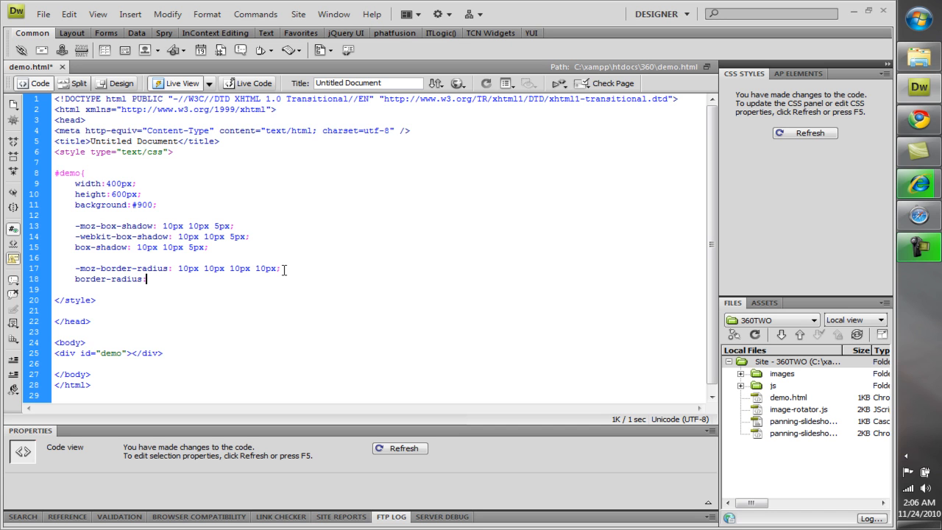
text(10px 10px 10px 10px;)
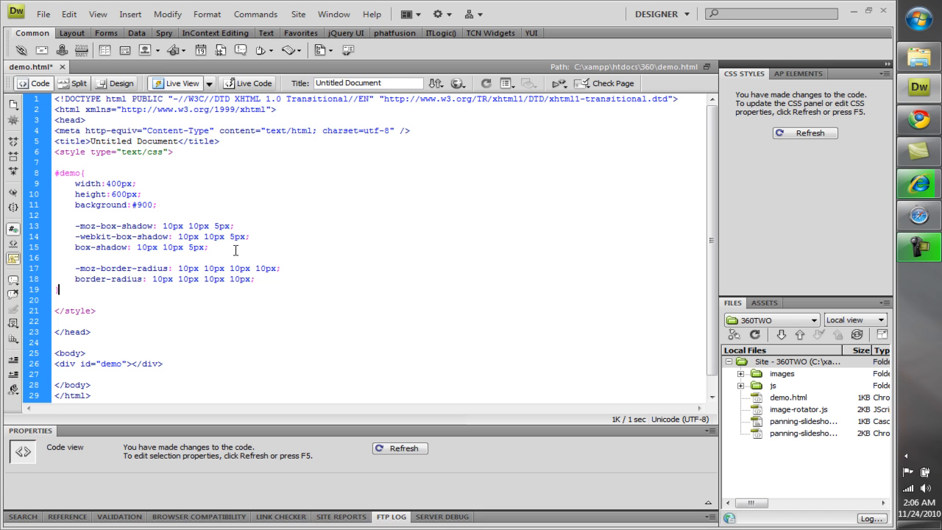
Step: Close the #demo rule with a brace and save demo.html
text(})
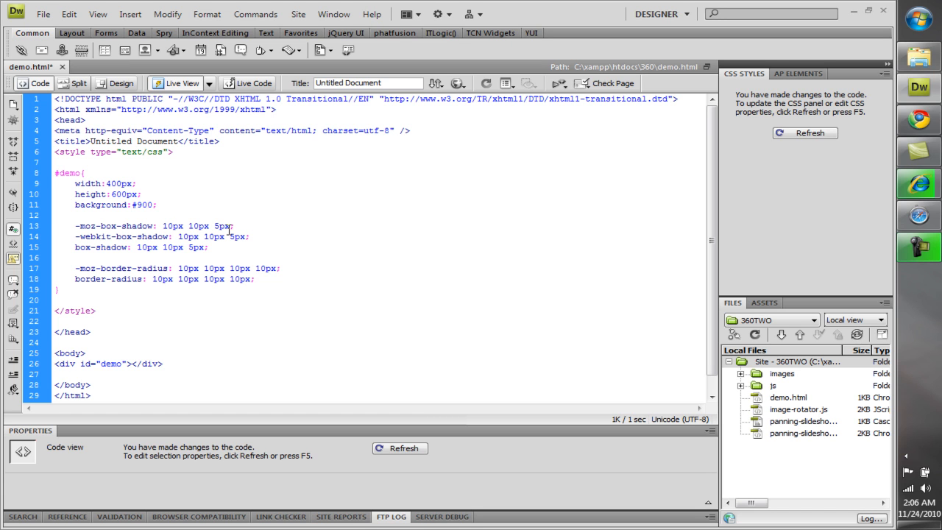
double_click(222, 227)
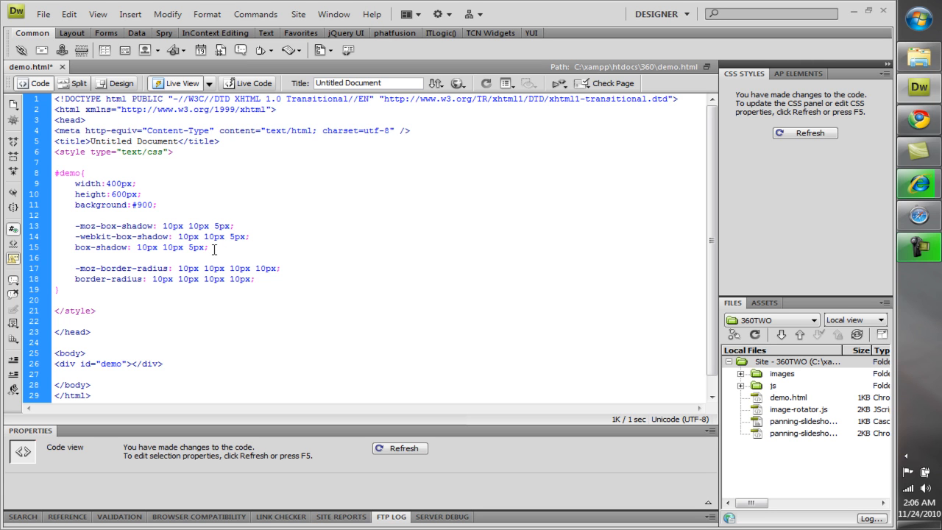
click(209, 247)
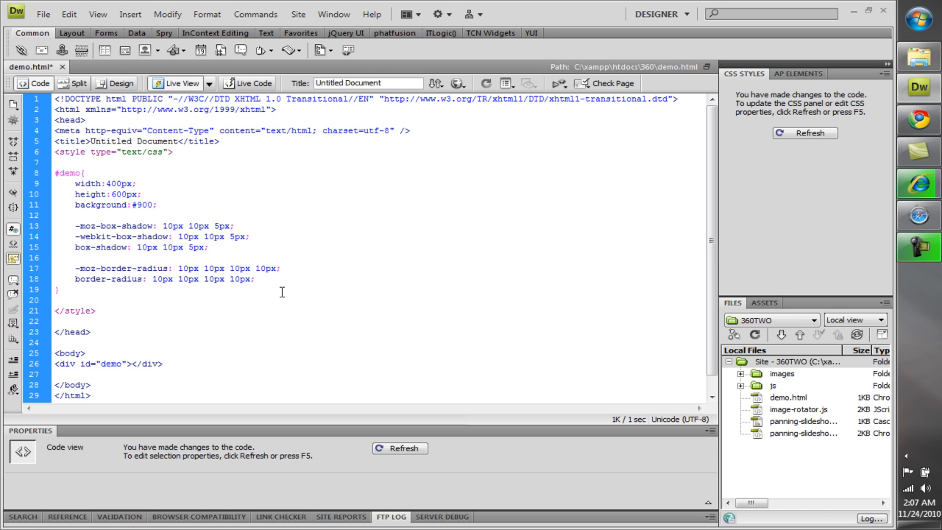
click(256, 279)
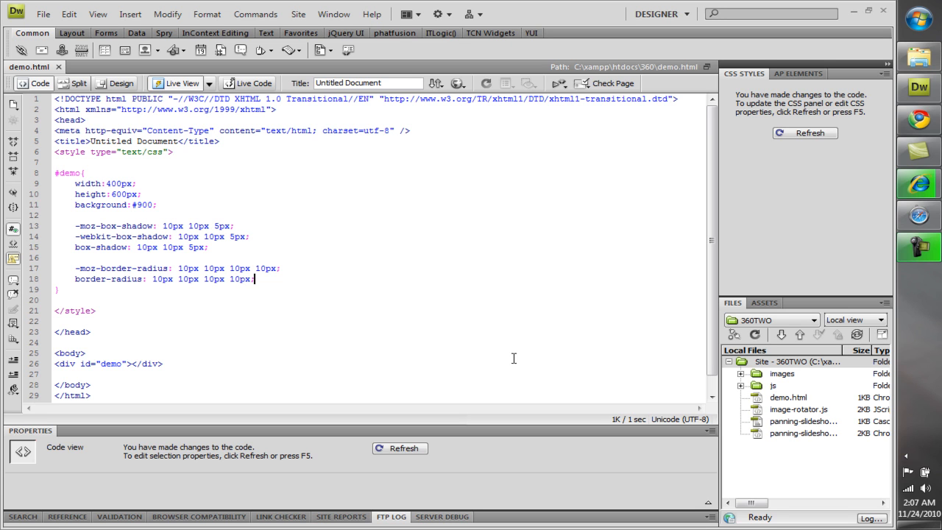
mouse_move(503, 347)
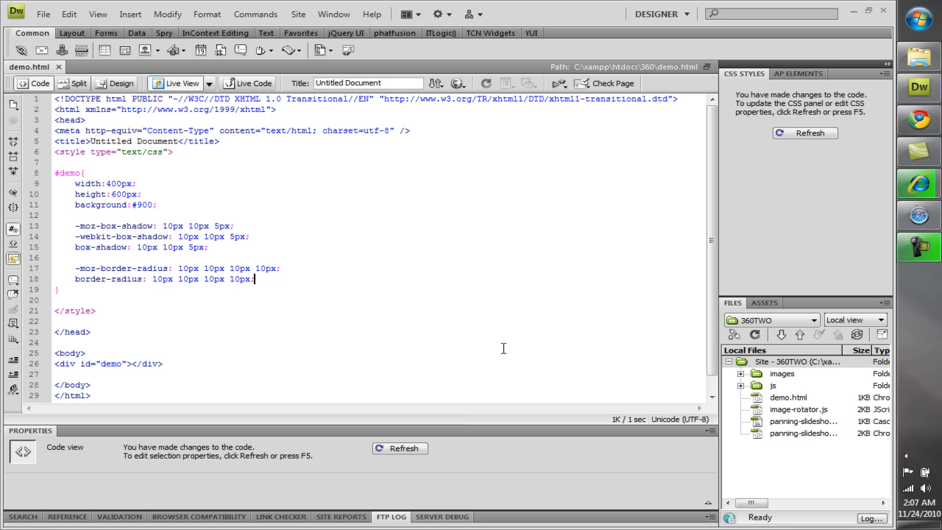
mouse_move(555, 293)
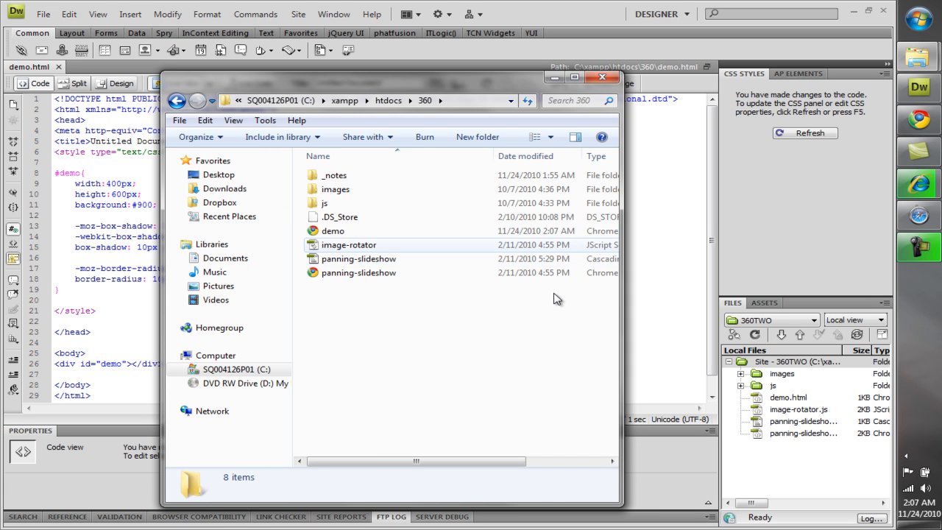
Step: Locate the demo file in C:\xampp\htdocs\360
click(333, 230)
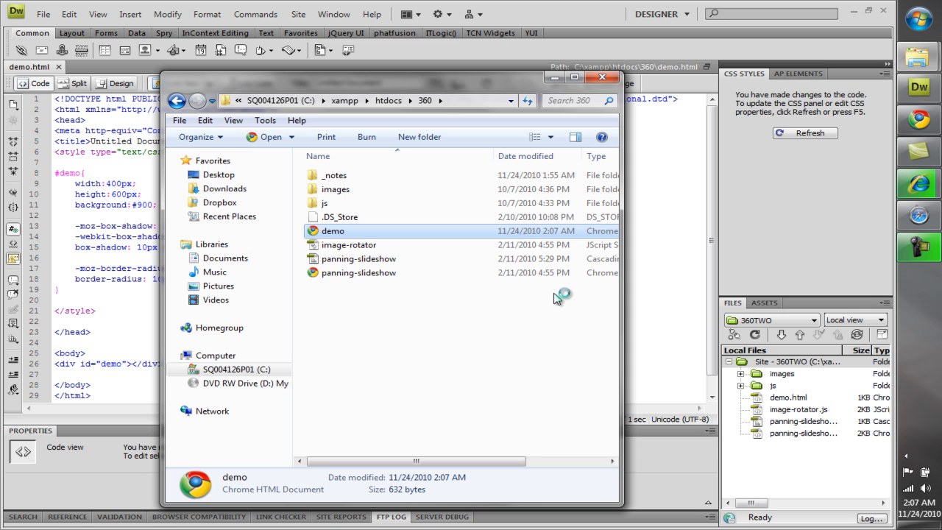
mouse_move(556, 297)
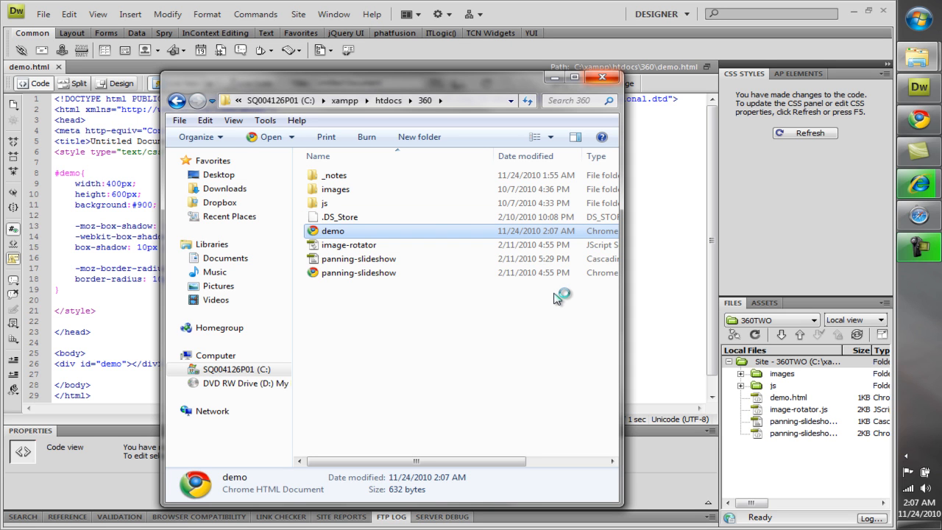
click(602, 77)
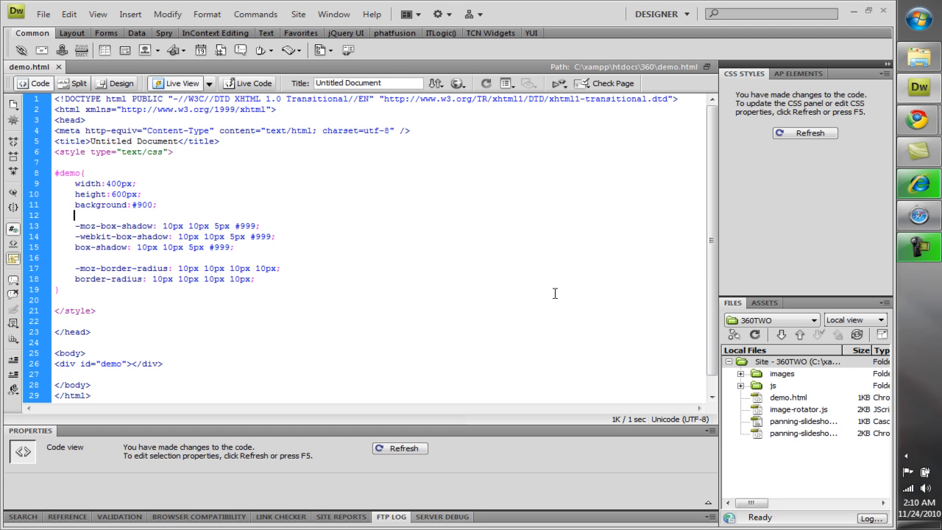
Step: Give the three box-shadow lines colour #999 and head to the File menu
double_click(244, 226)
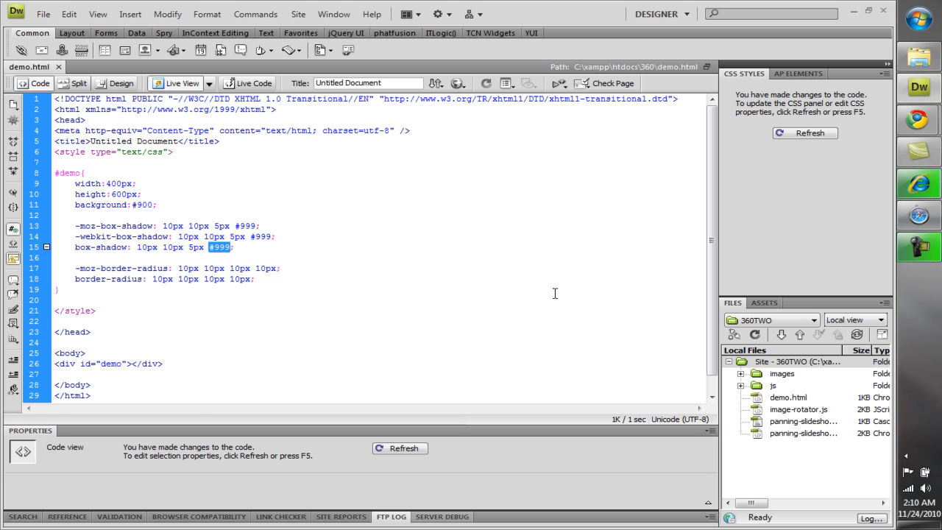
click(43, 13)
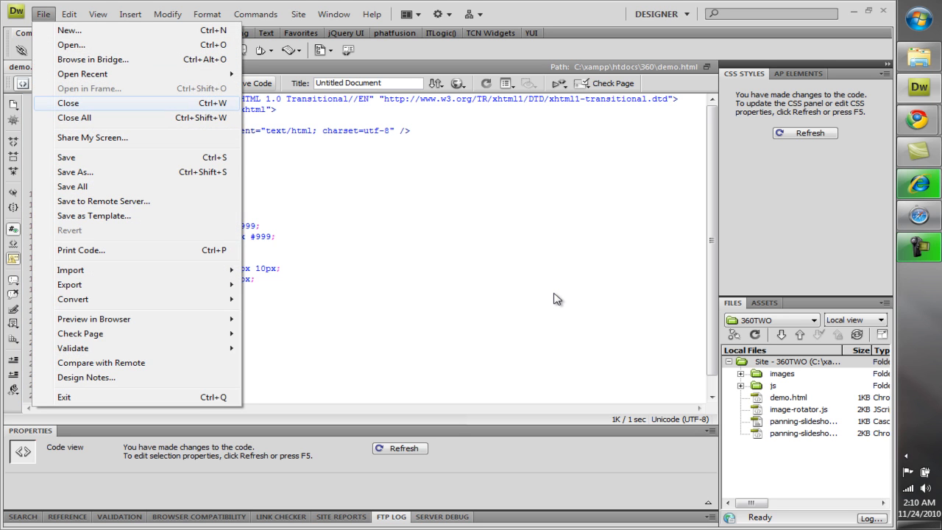